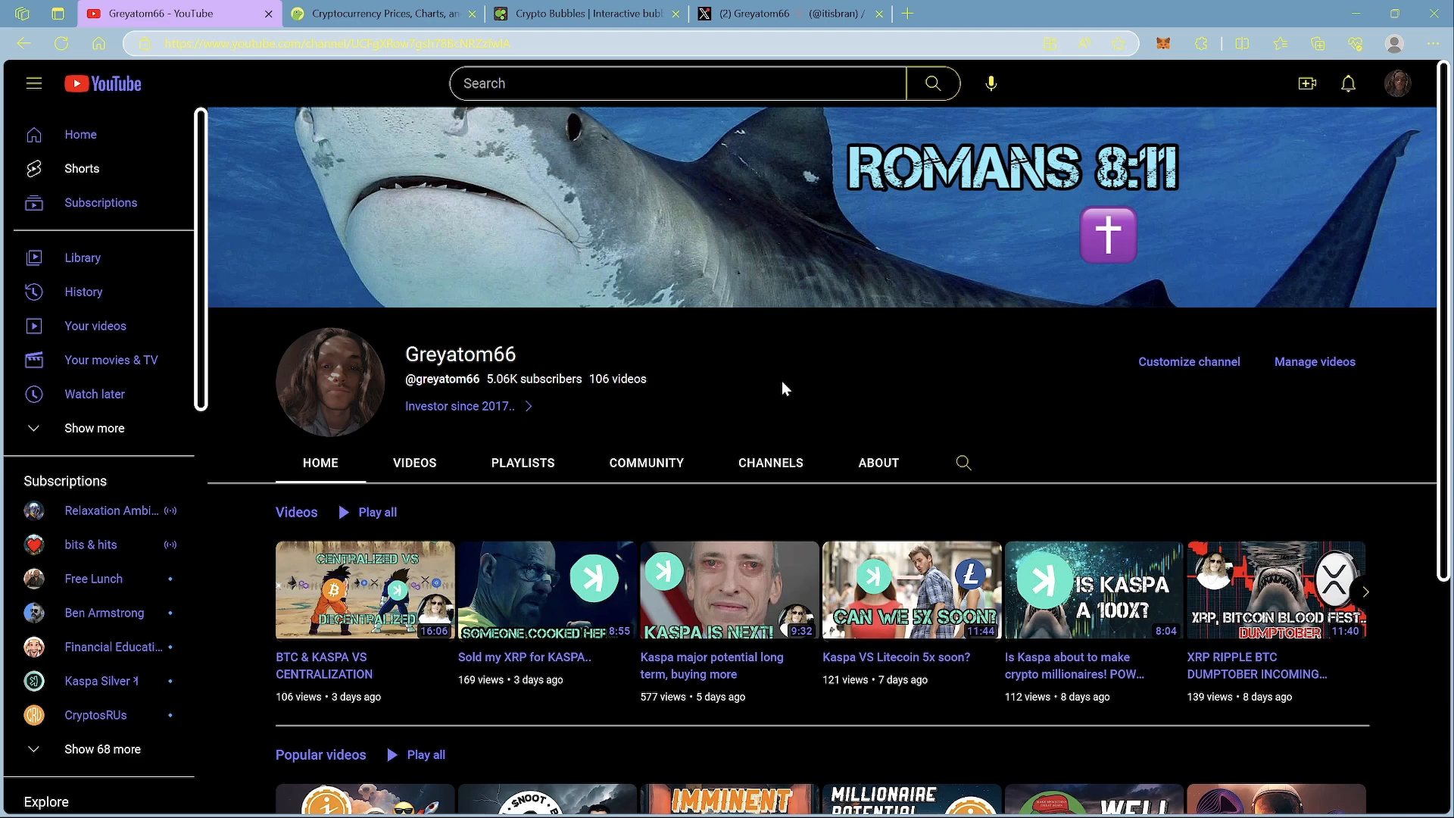
pyautogui.moveTo(775, 384)
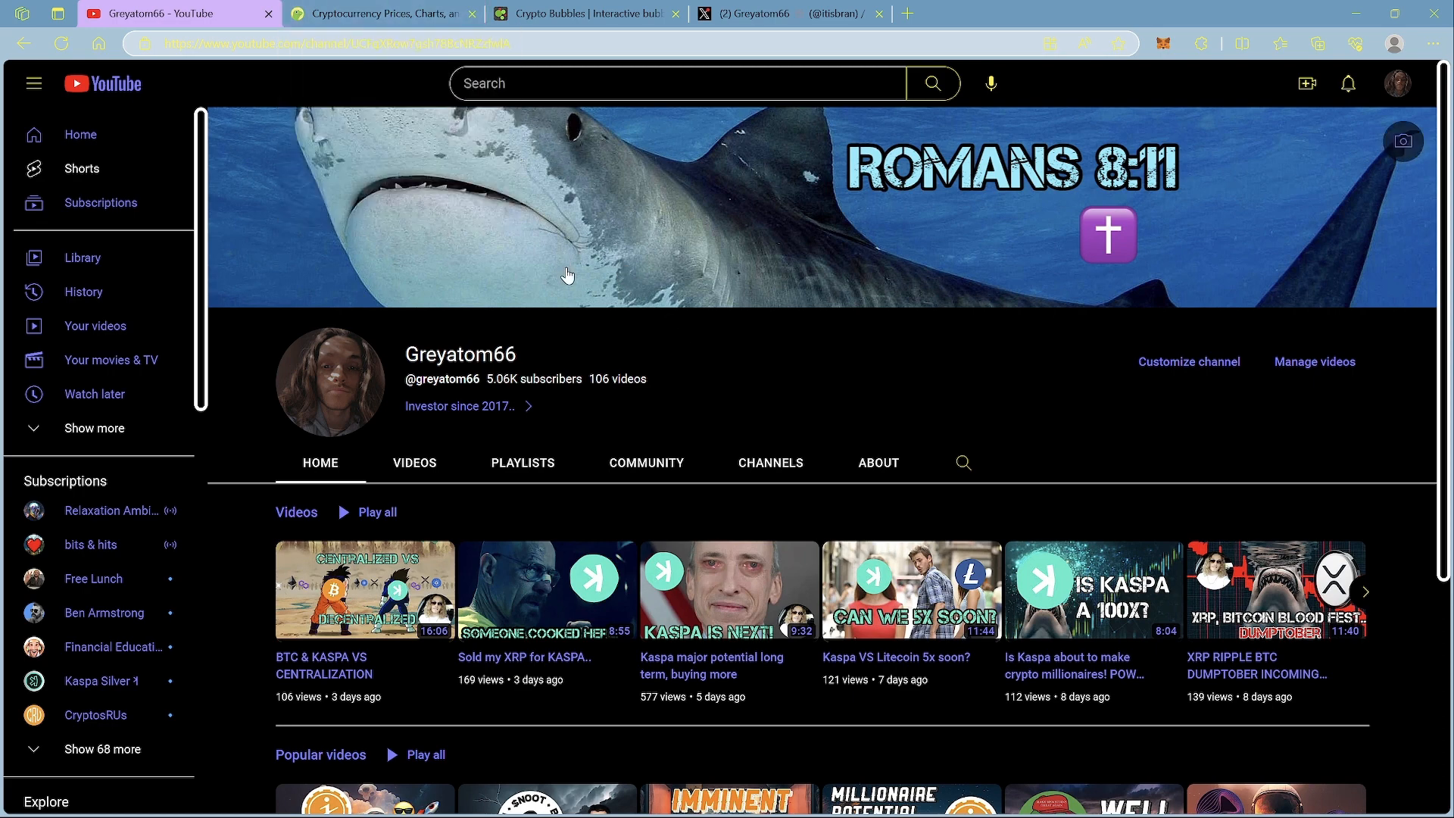
# - Scroll CoinGecko's market-cap ranking down to Kaspa at rank 46 and open its coin page
pyautogui.click(388, 14)
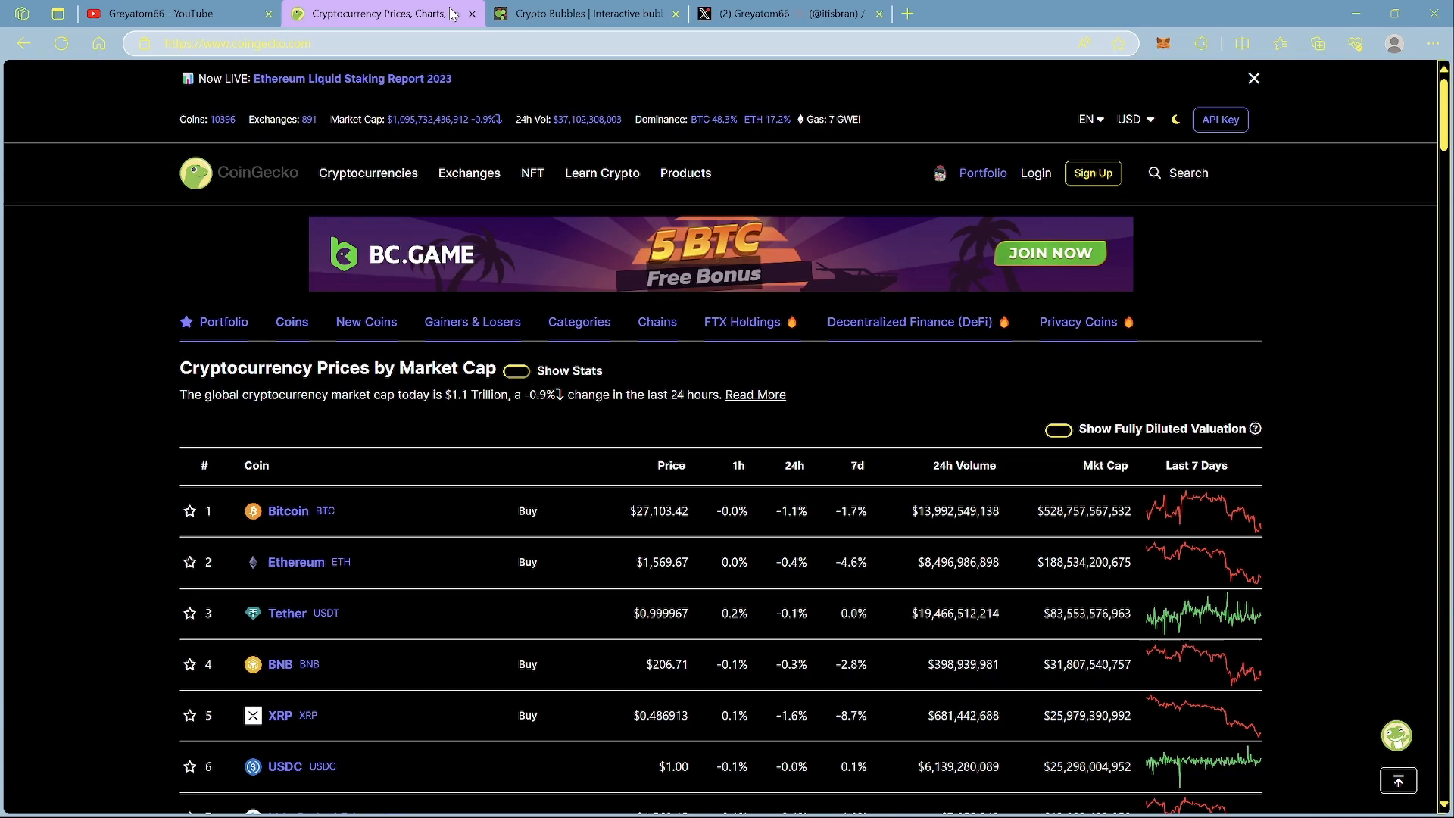
pyautogui.moveTo(465, 8)
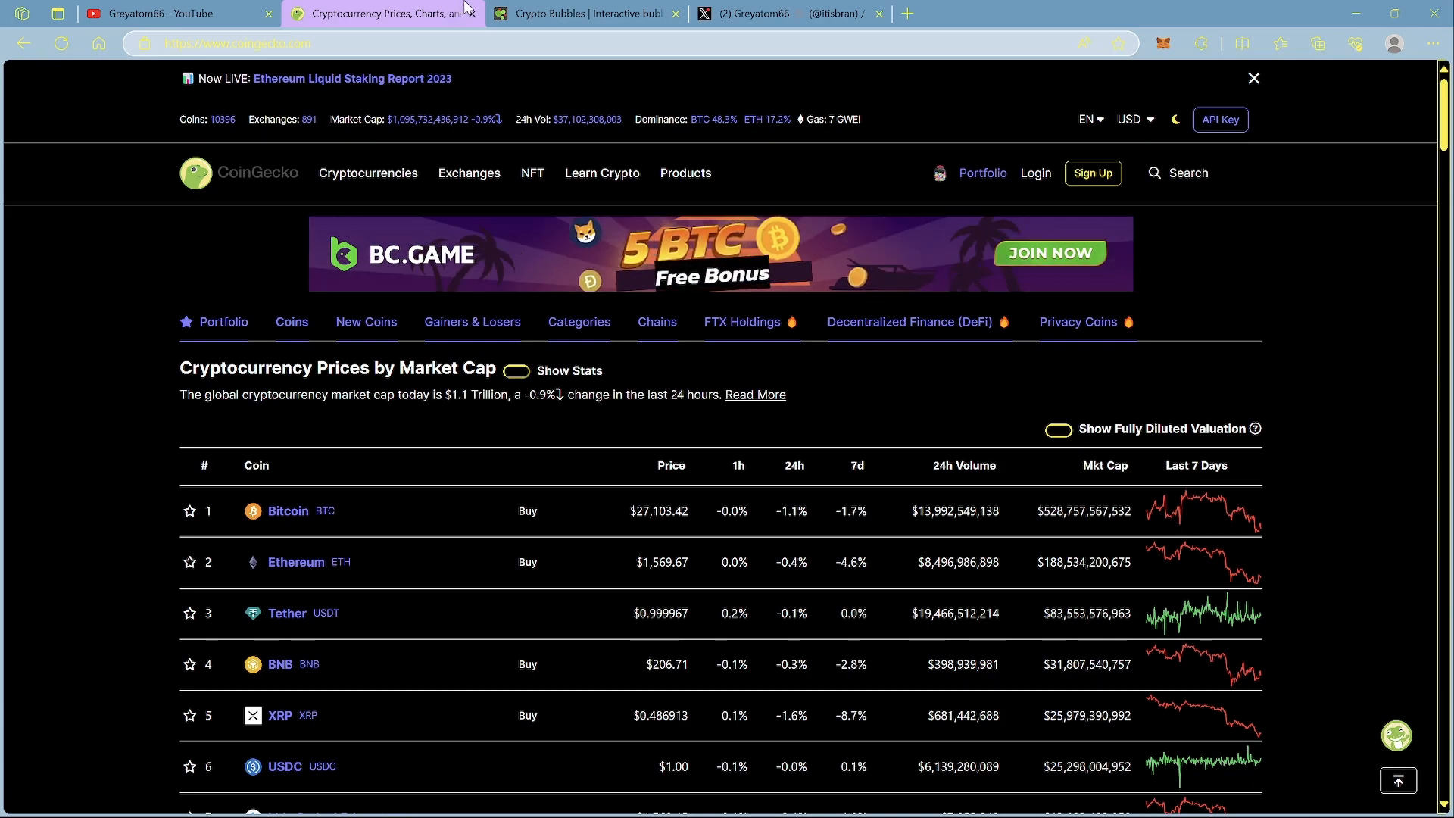
pyautogui.scroll(-3)
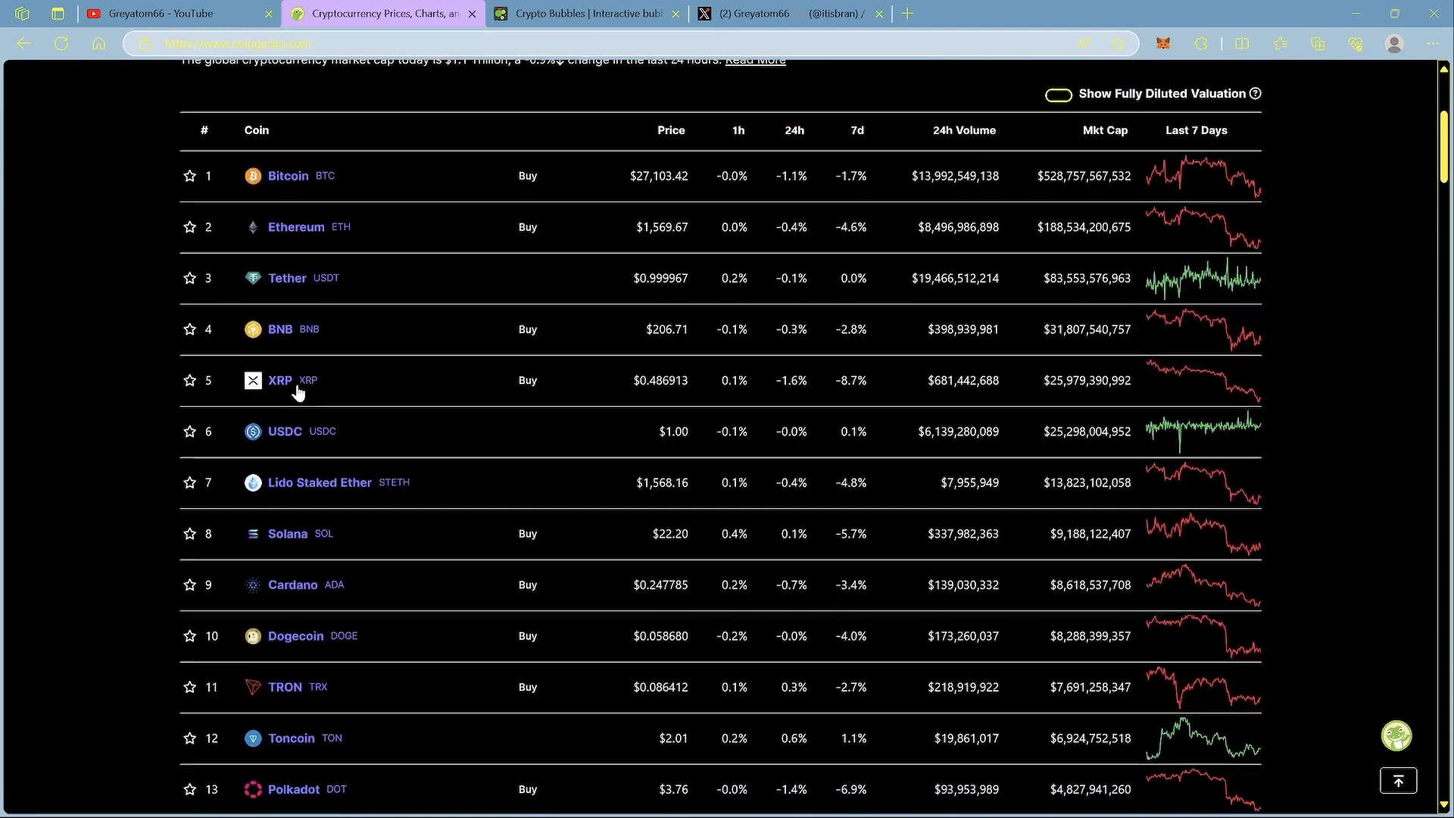
pyautogui.scroll(-3)
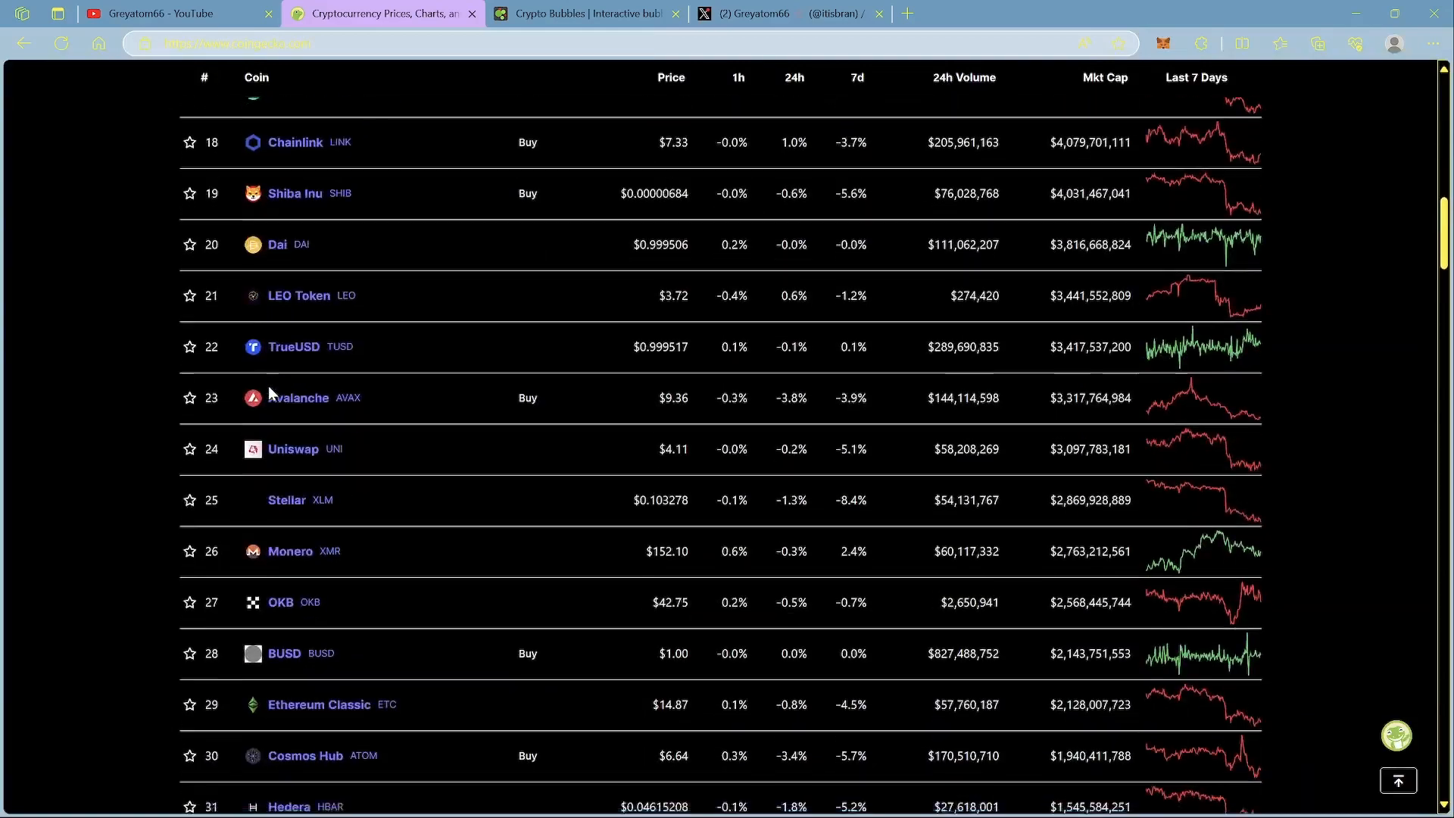
pyautogui.scroll(-3)
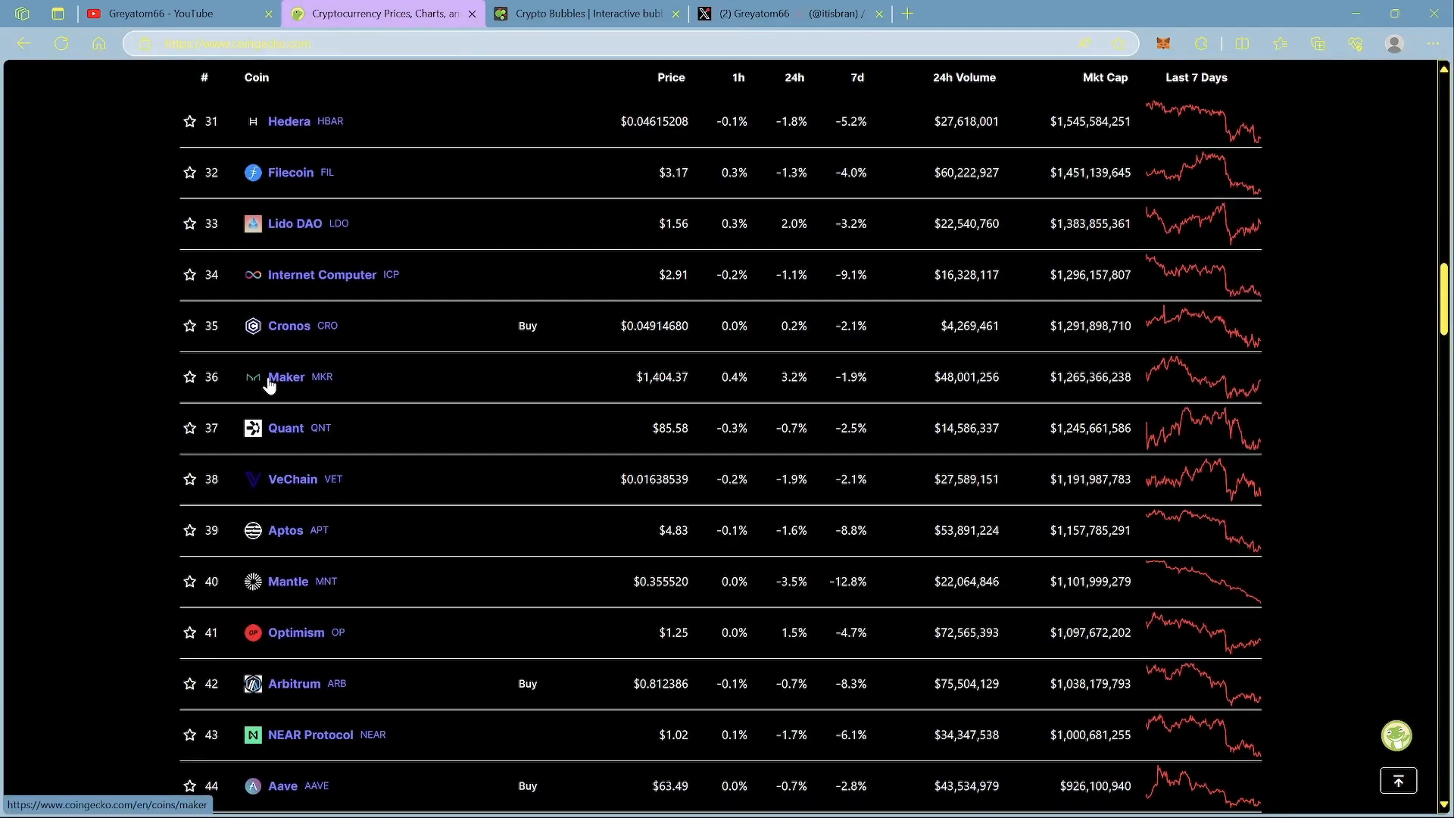
pyautogui.scroll(-3)
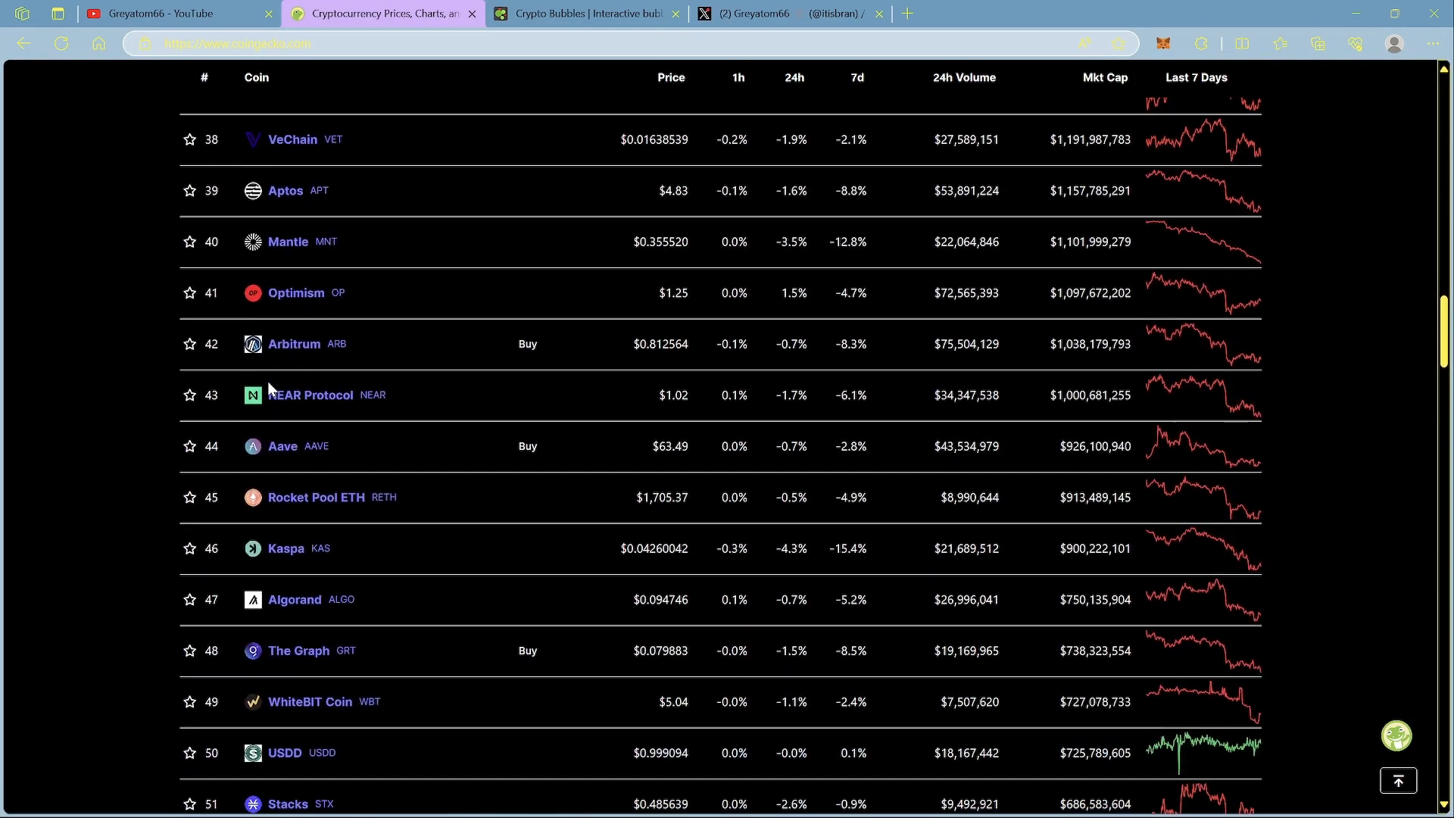
pyautogui.scroll(-3)
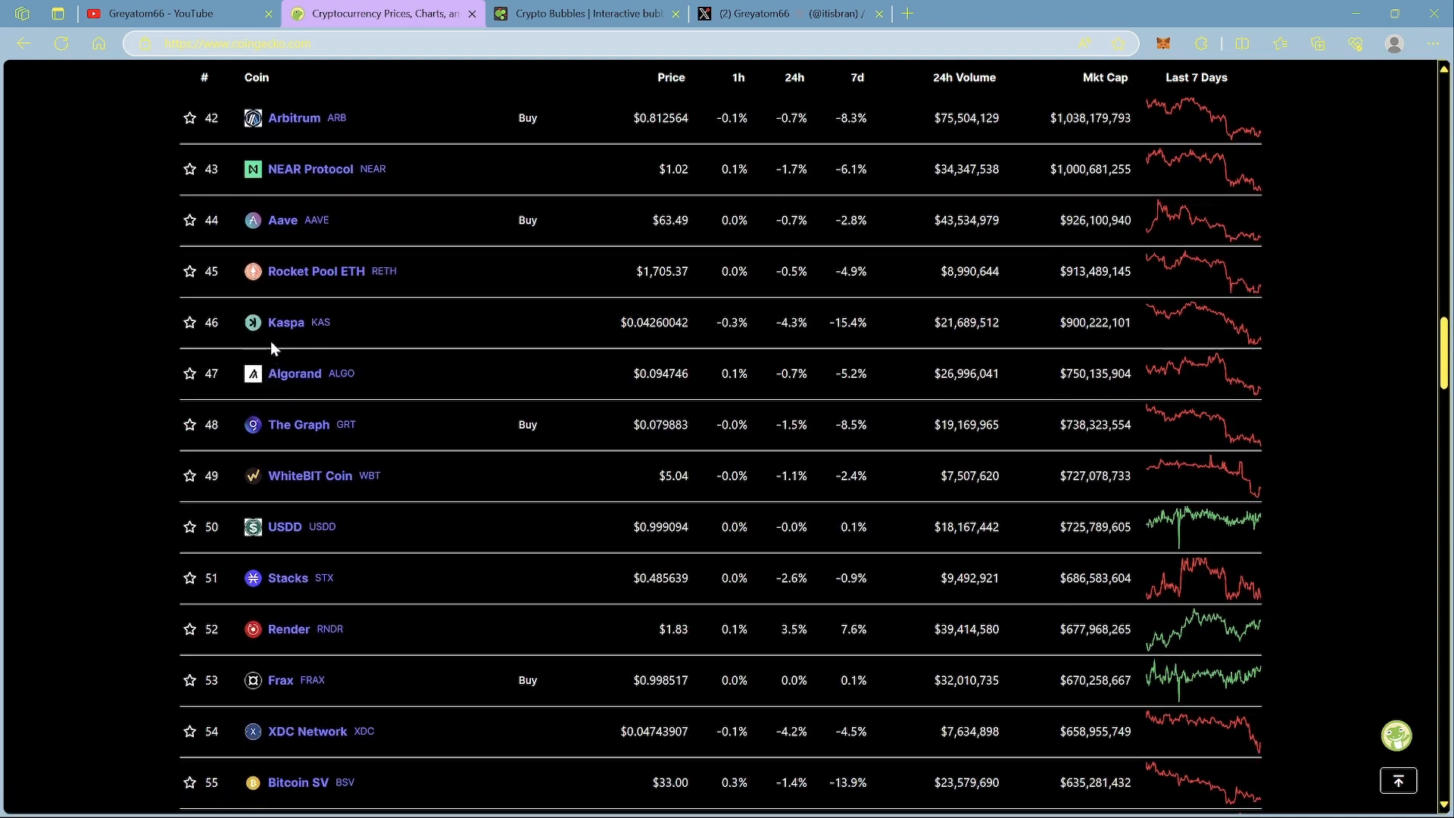
pyautogui.moveTo(408, 320)
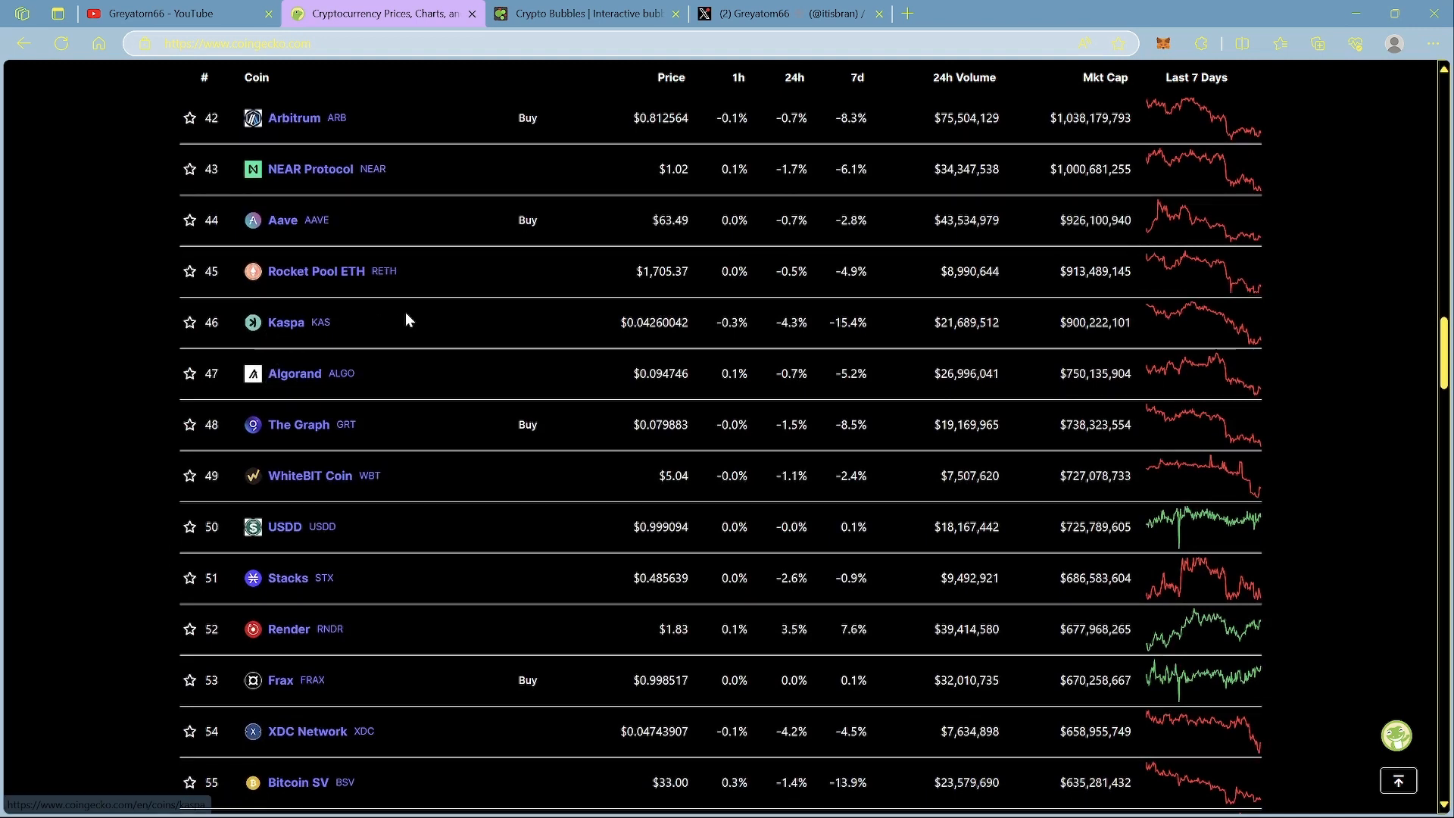
pyautogui.moveTo(357, 327)
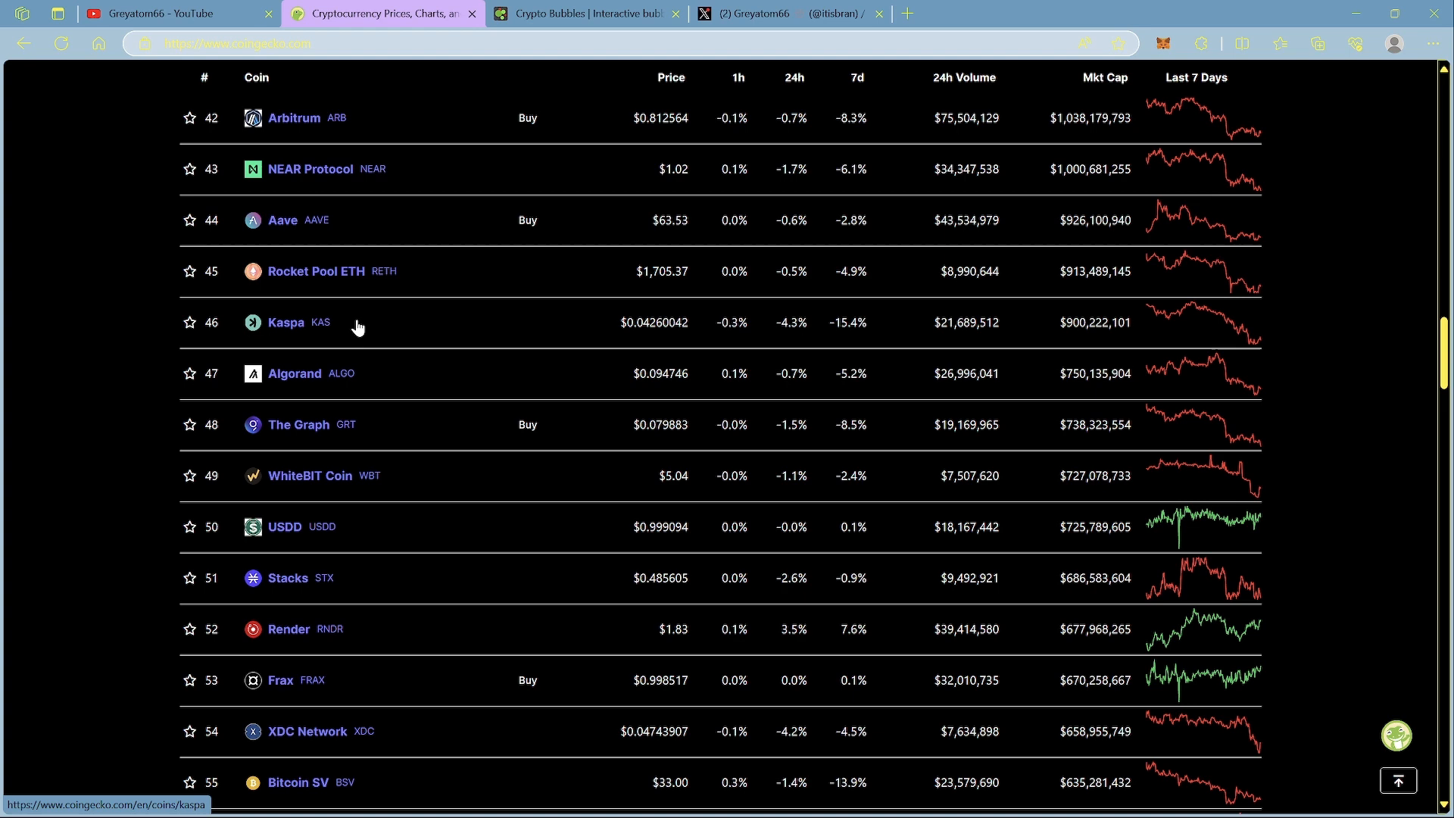
pyautogui.moveTo(875, 344)
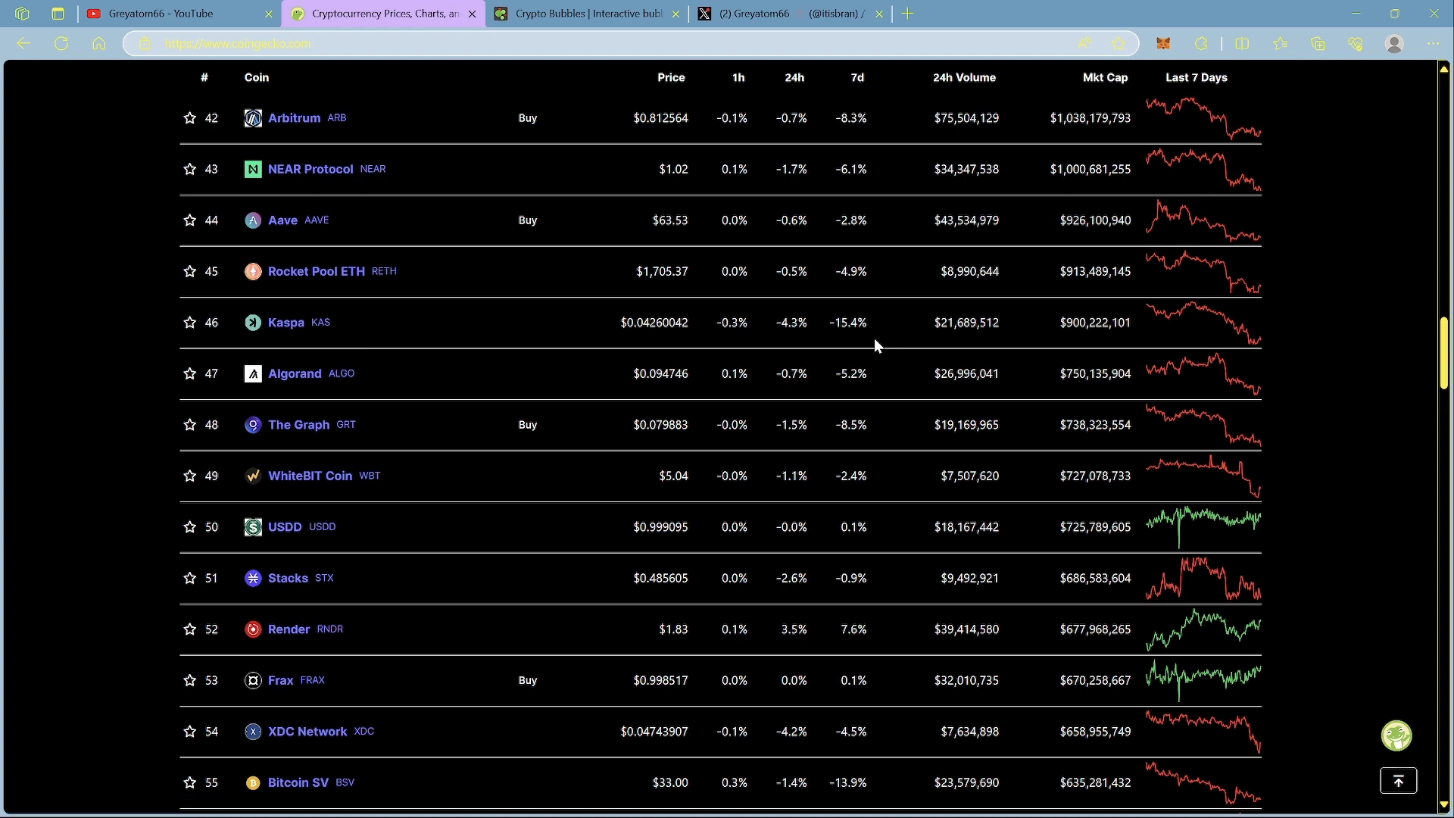
pyautogui.click(286, 322)
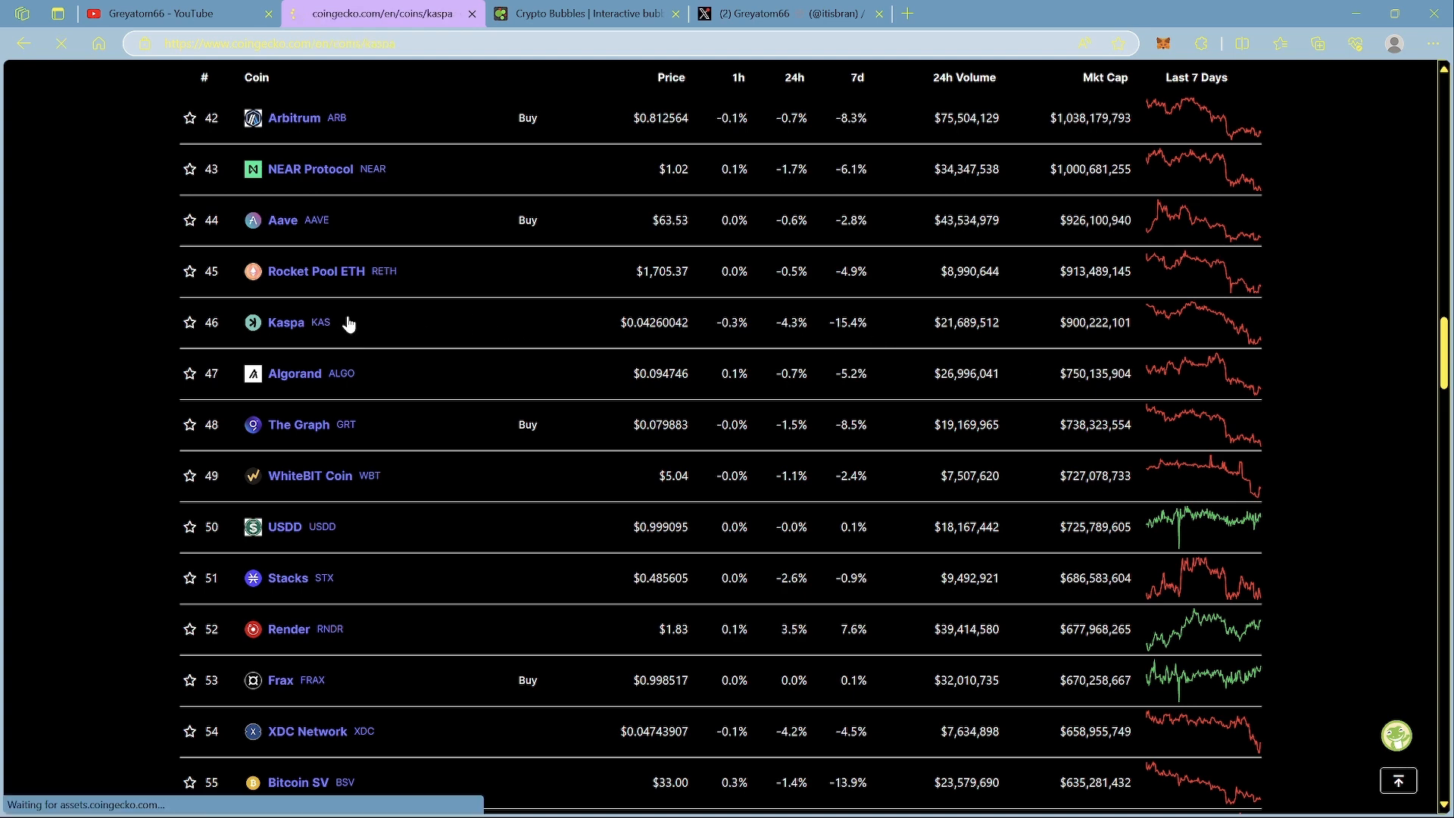
# - Switch Kaspa's price chart from 30 days to 90 days and scroll through the KAS statistics
pyautogui.click(286, 322)
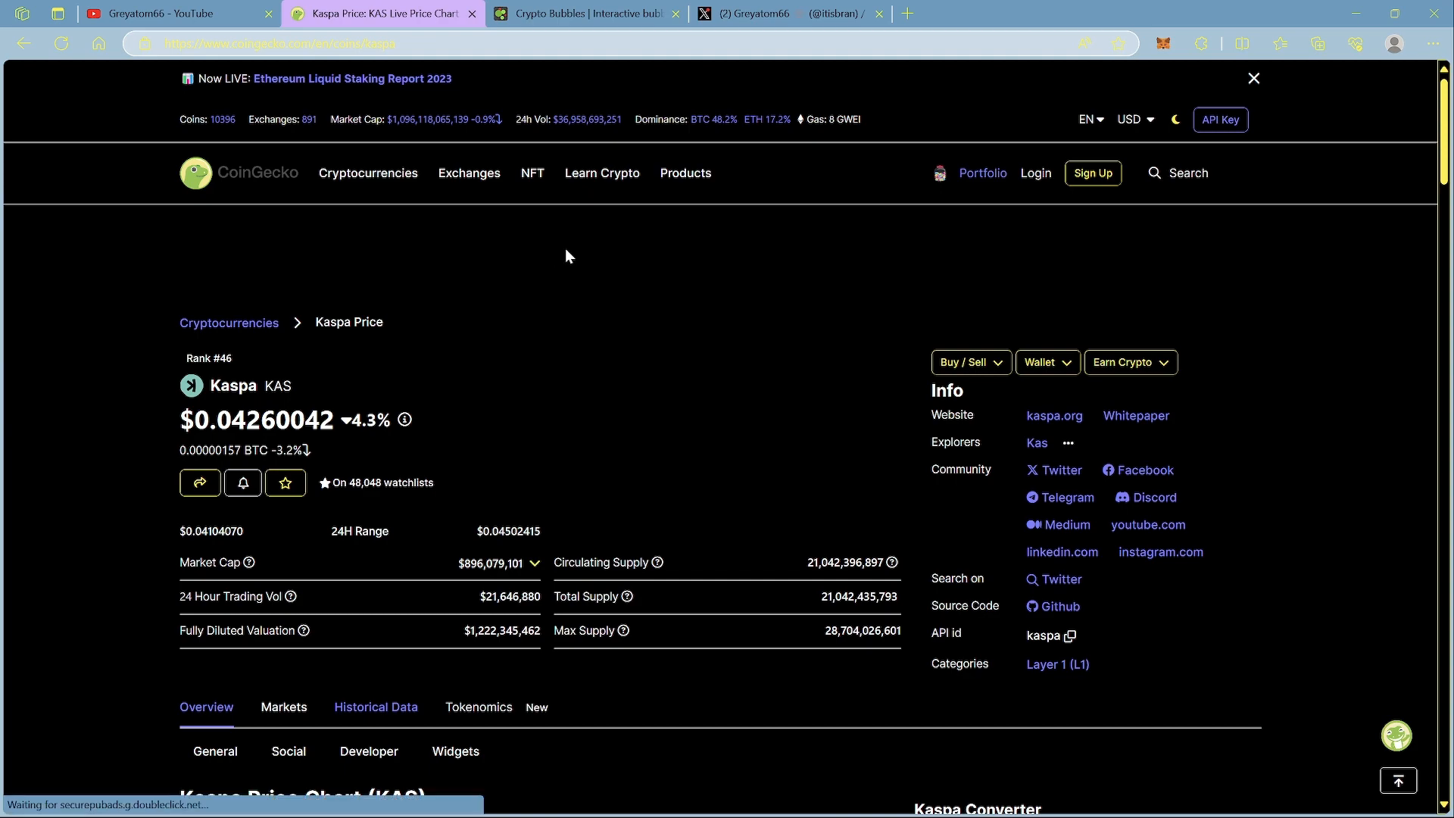
pyautogui.scroll(-3)
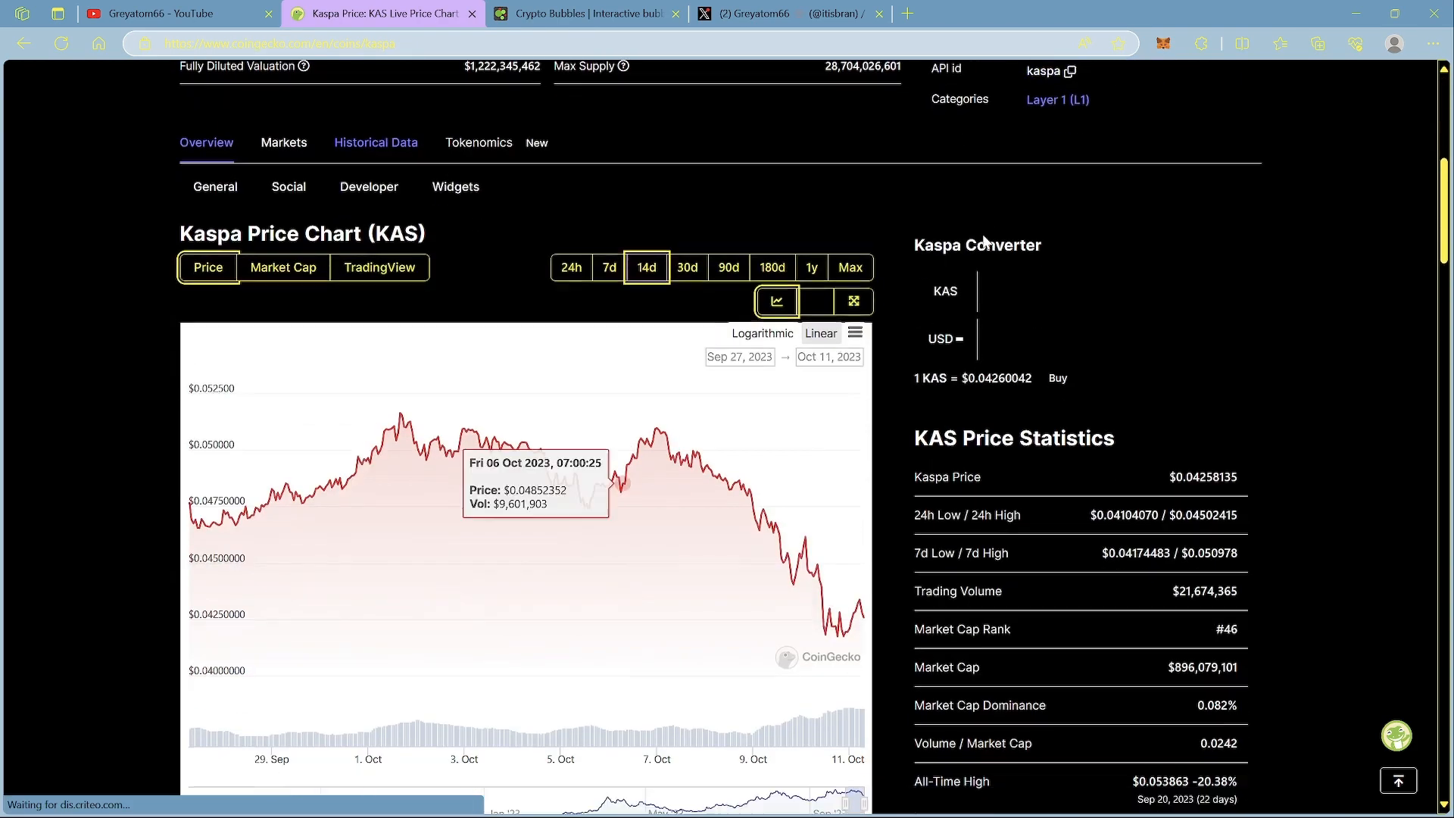
pyautogui.moveTo(469, 294)
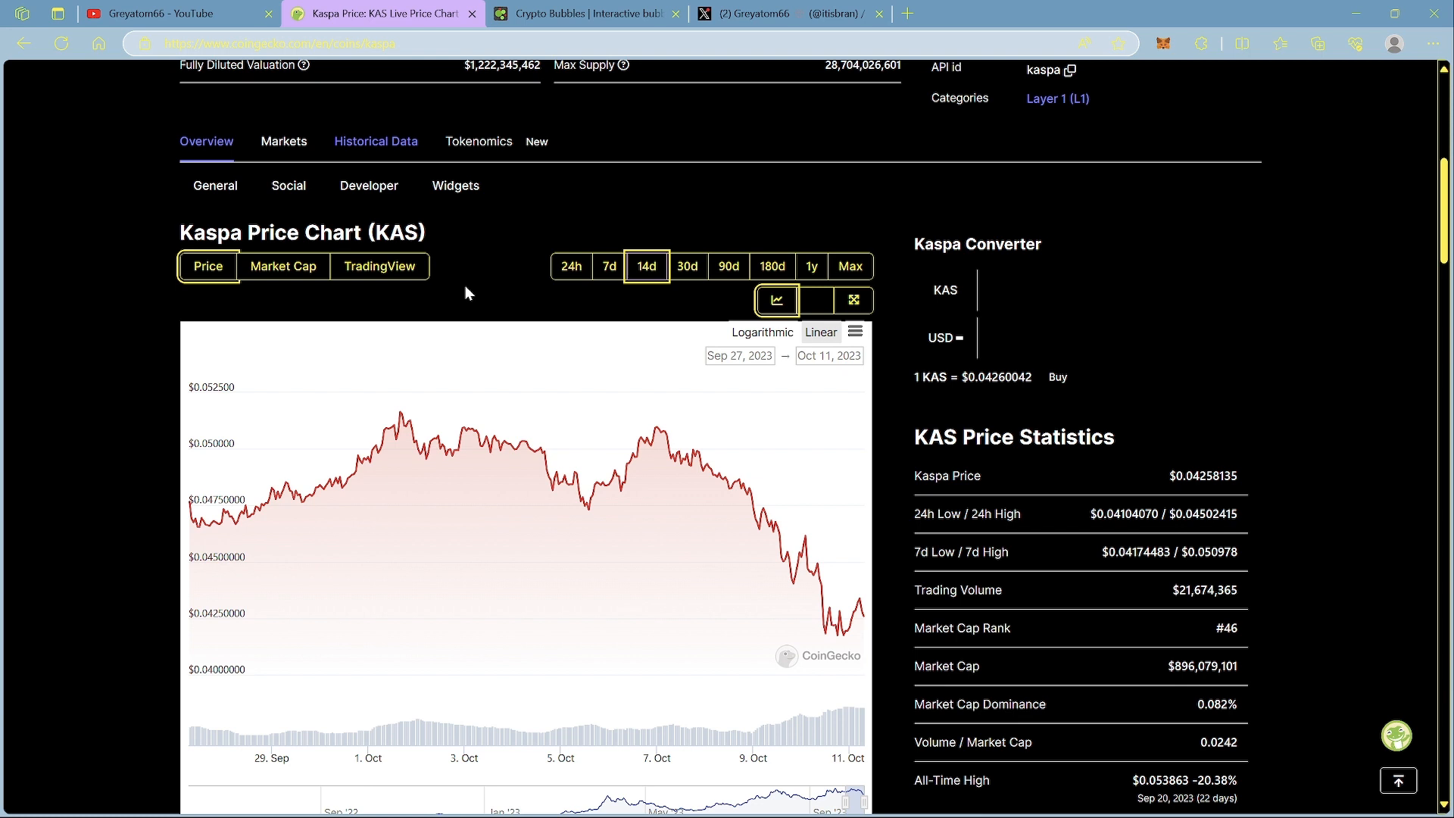
pyautogui.click(687, 266)
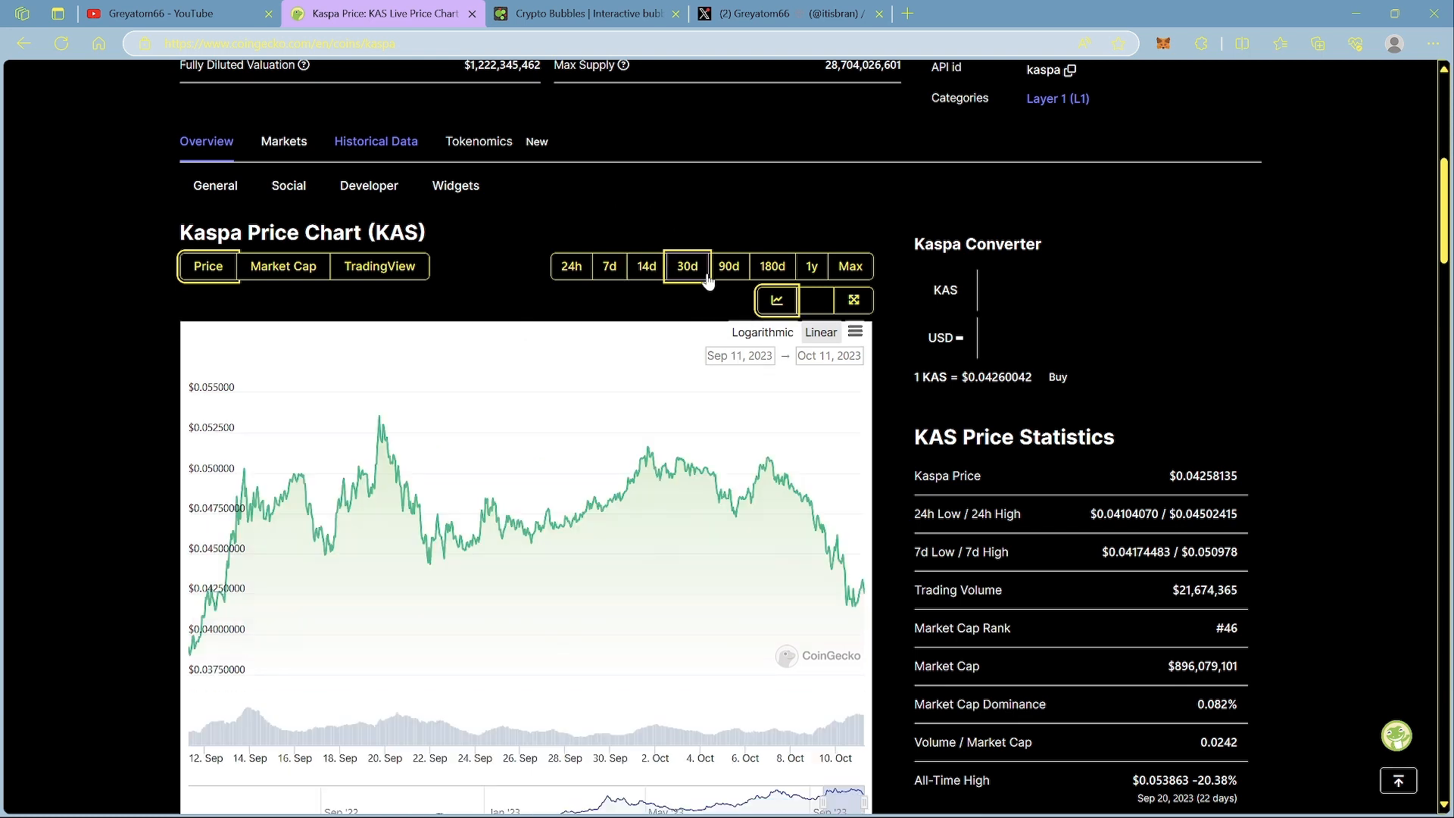
pyautogui.click(728, 265)
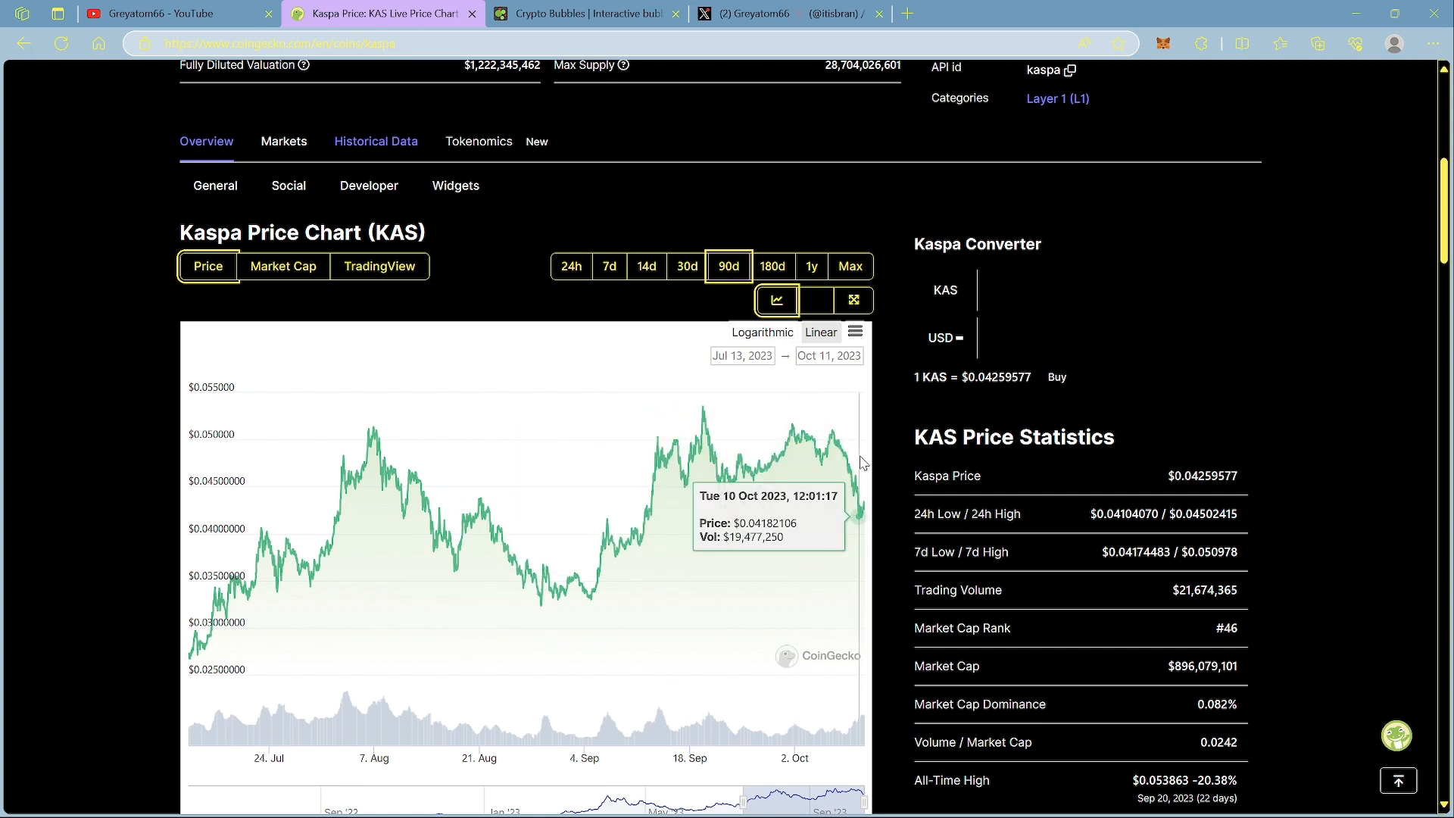
pyautogui.moveTo(884, 453)
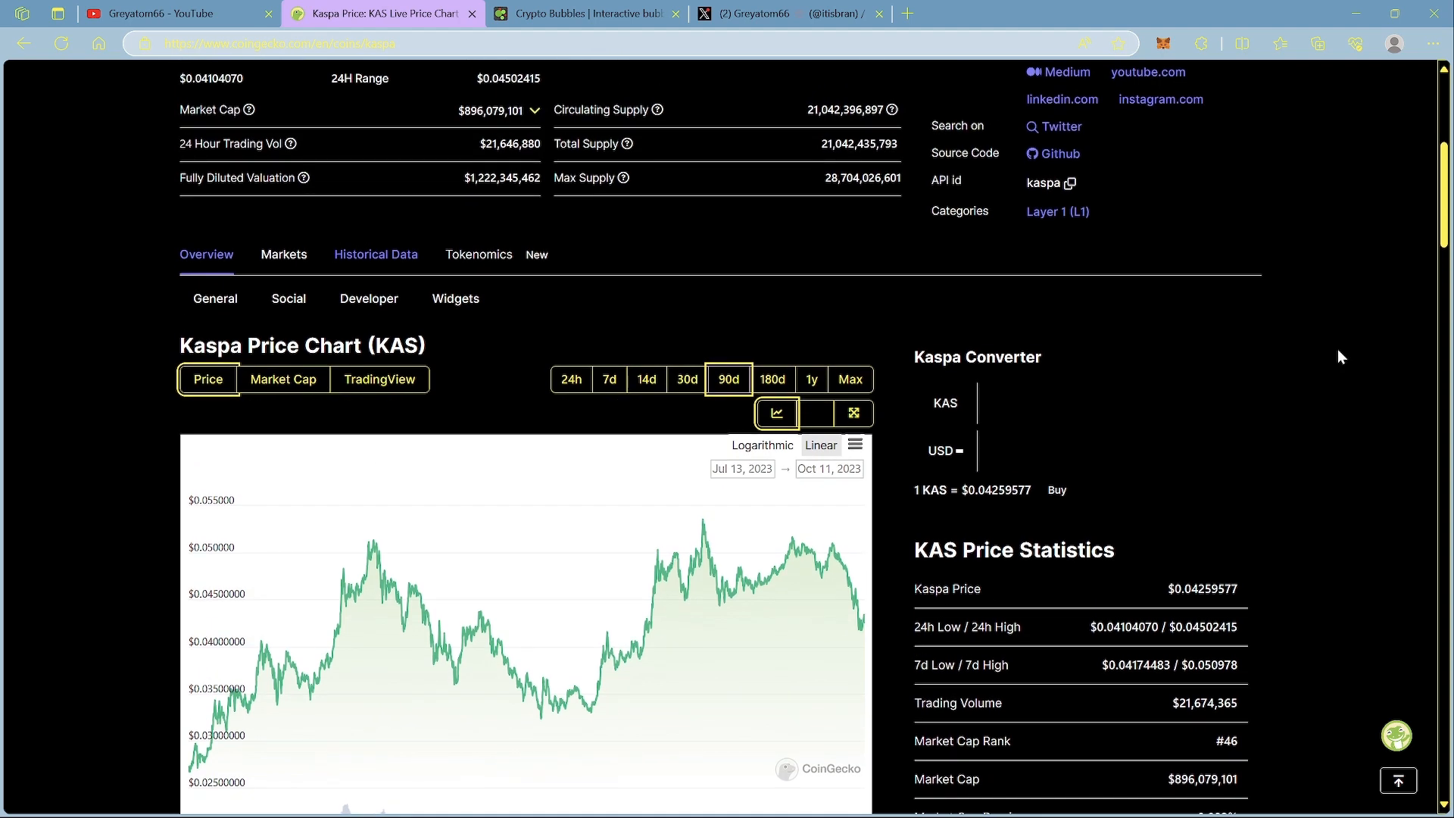
pyautogui.scroll(-3)
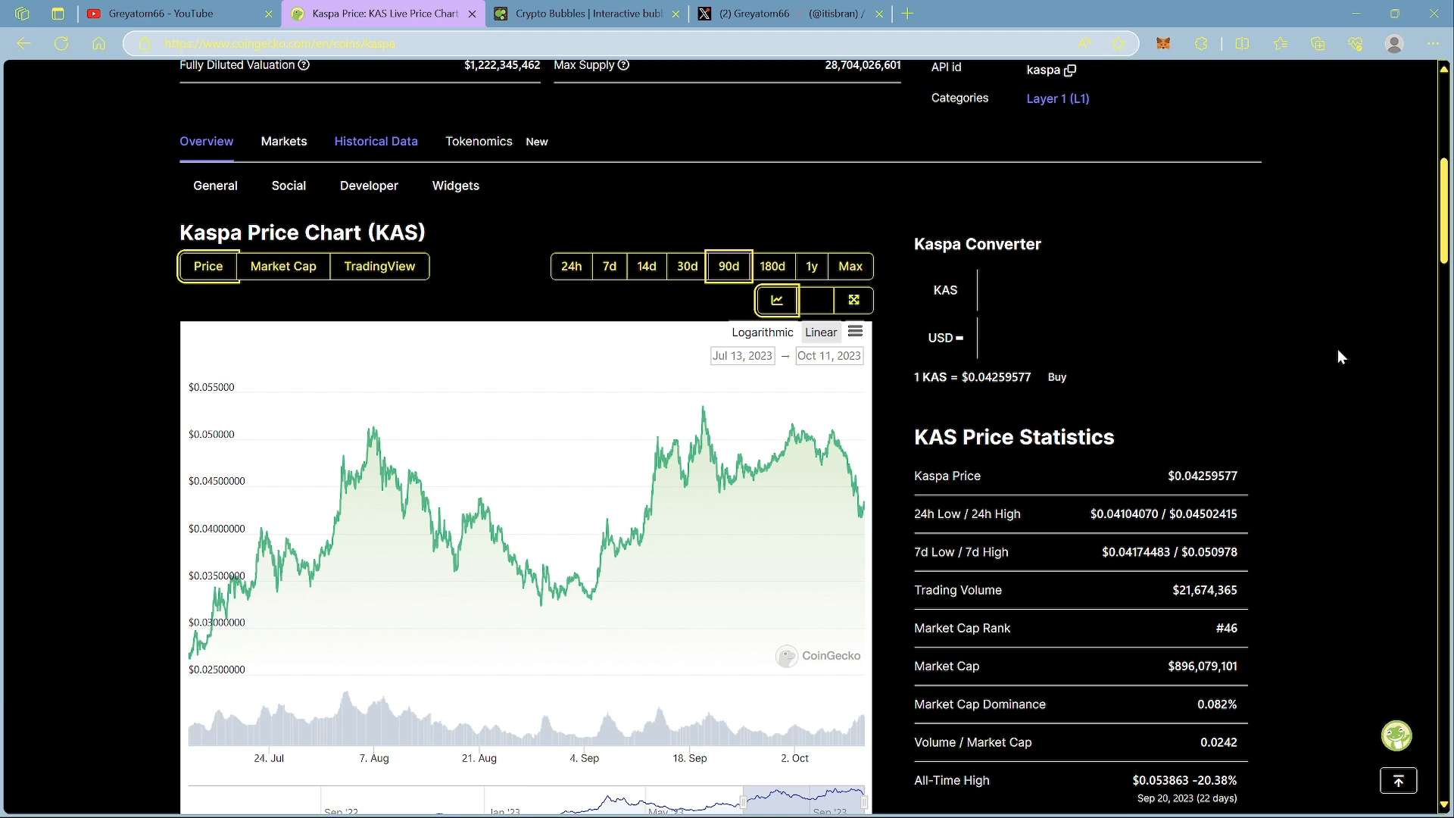
pyautogui.scroll(-3)
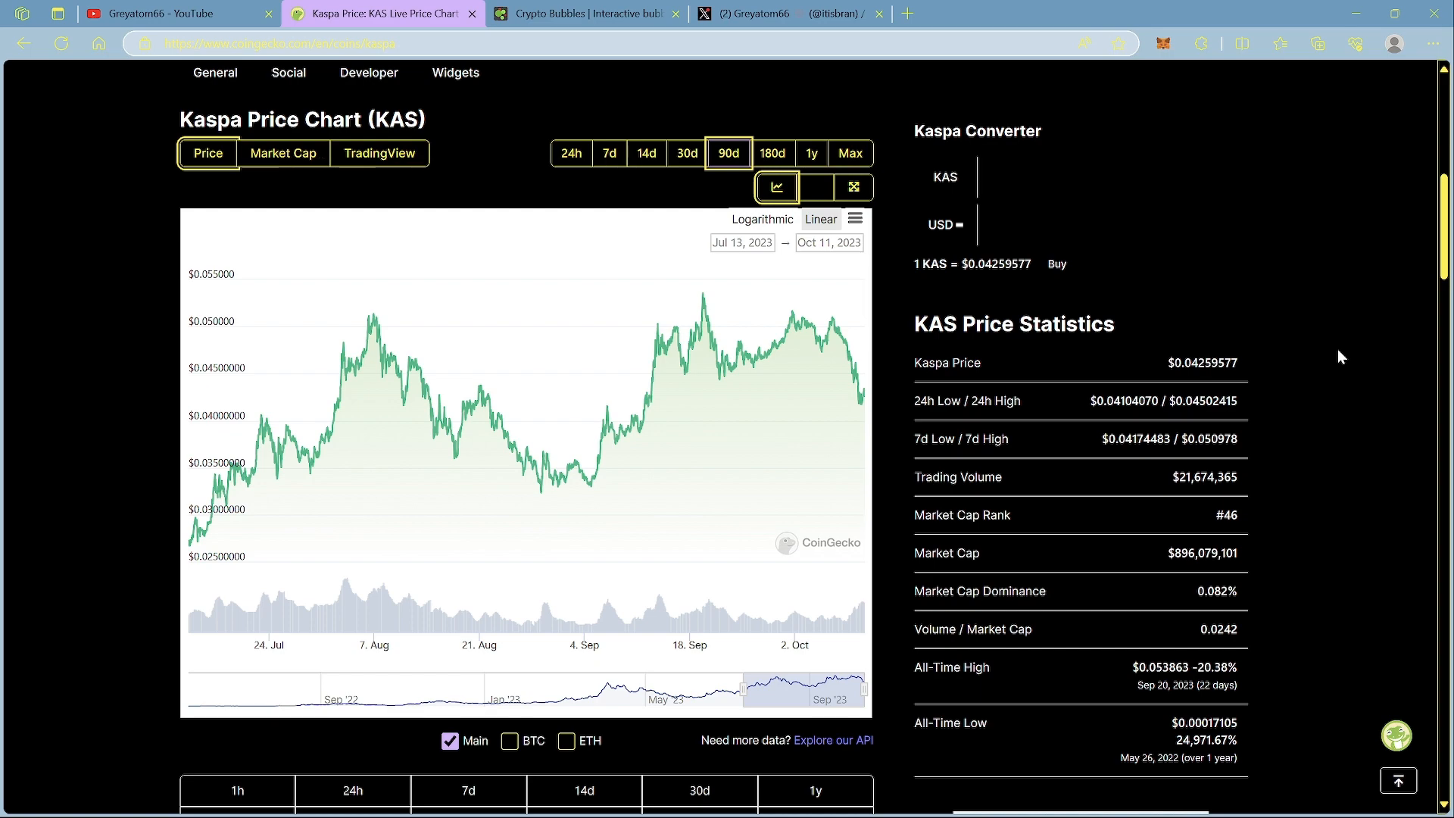
pyautogui.scroll(3)
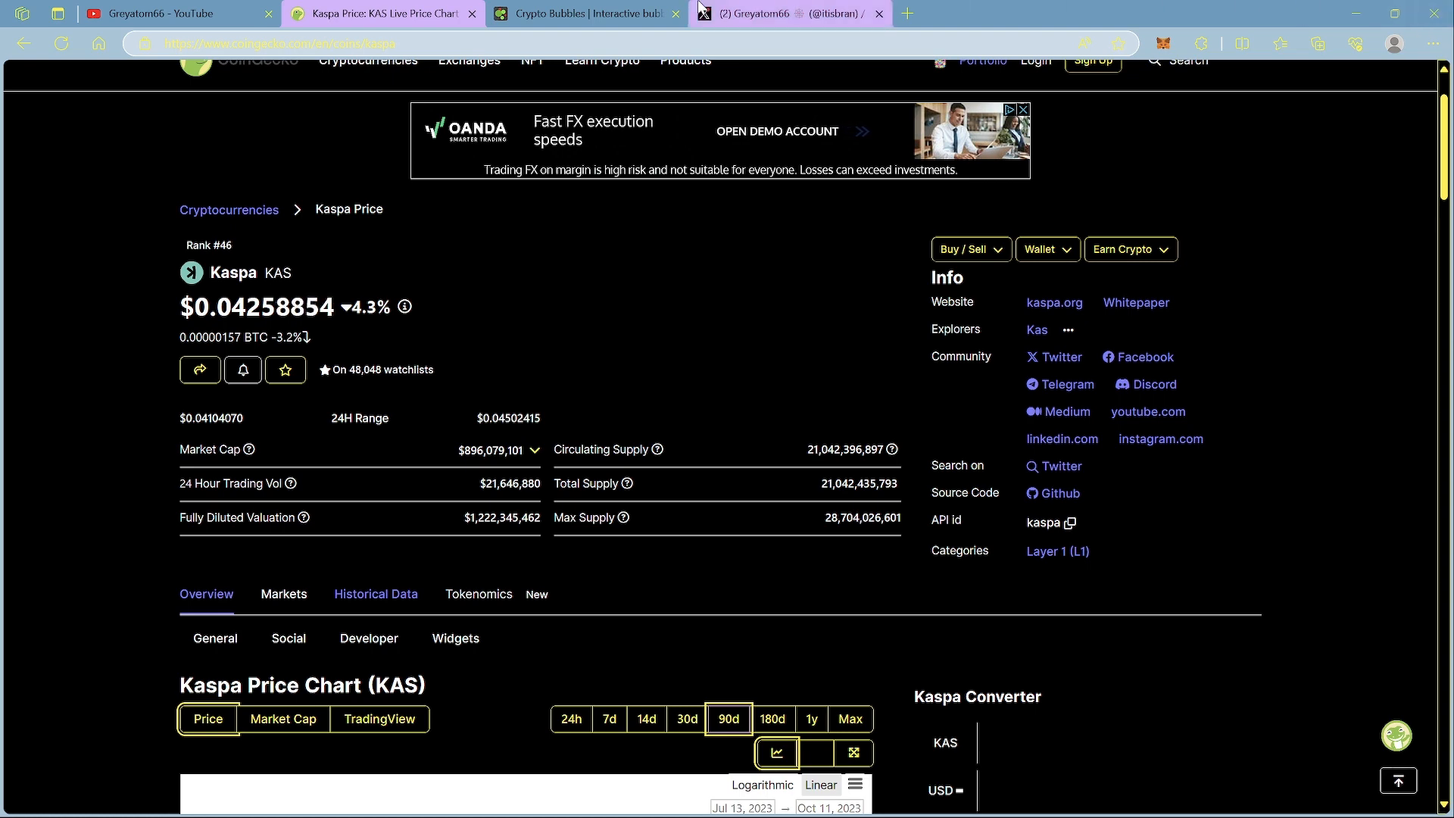
# - Switch to the X tab showing the Kaspa News repost about $KAS ranking top 44
pyautogui.click(783, 13)
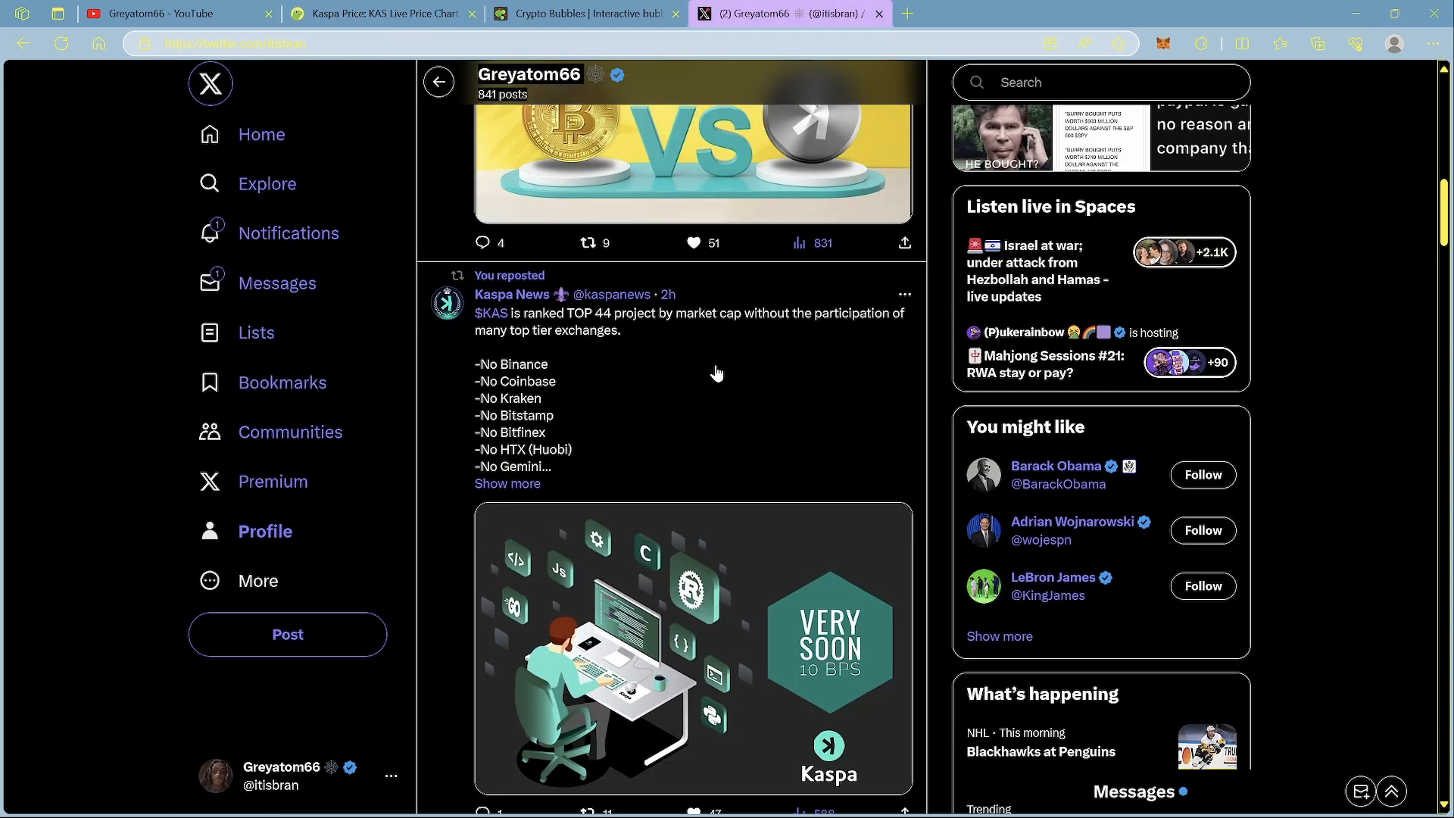
pyautogui.moveTo(592, 340)
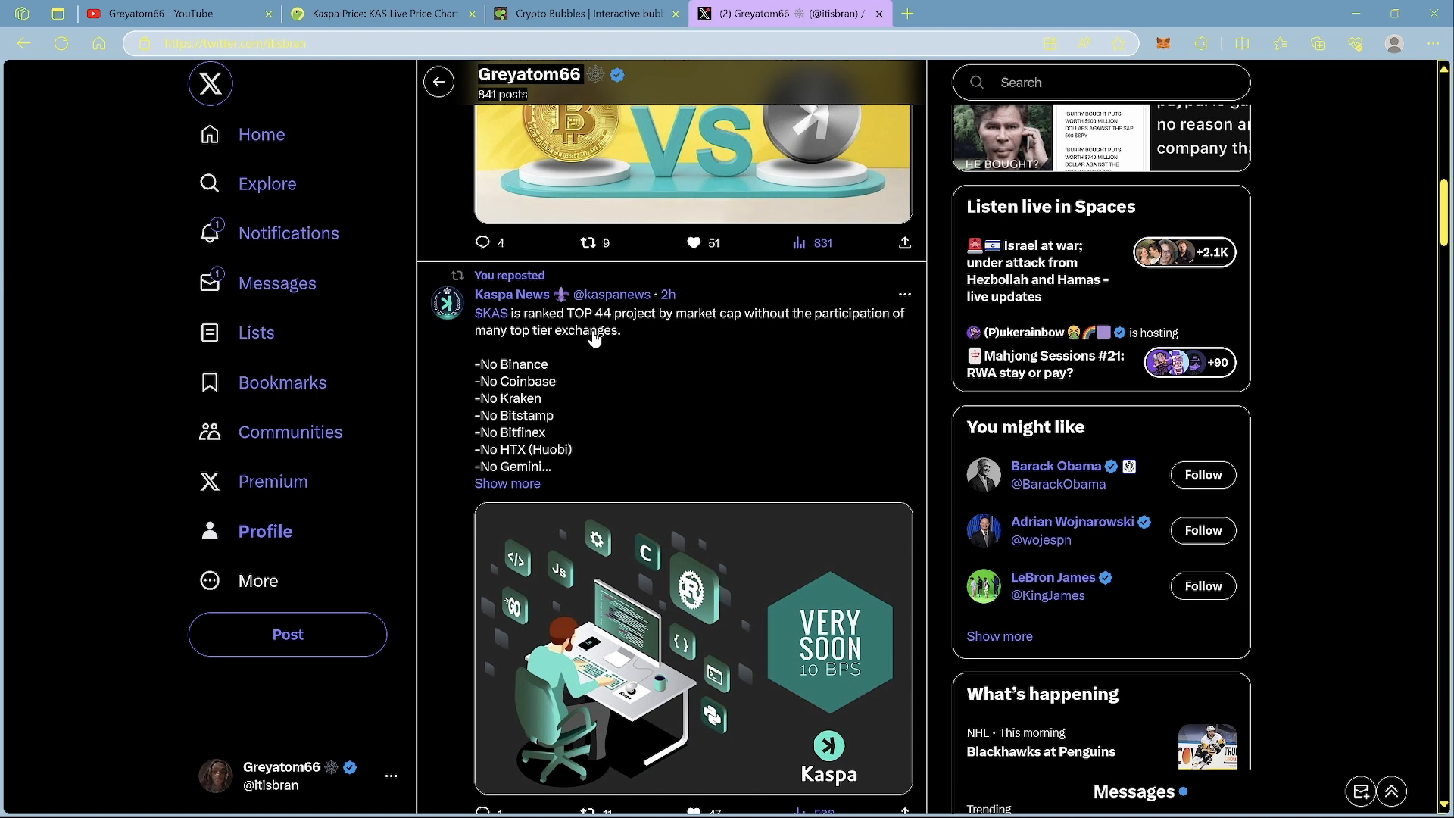
pyautogui.moveTo(773, 307)
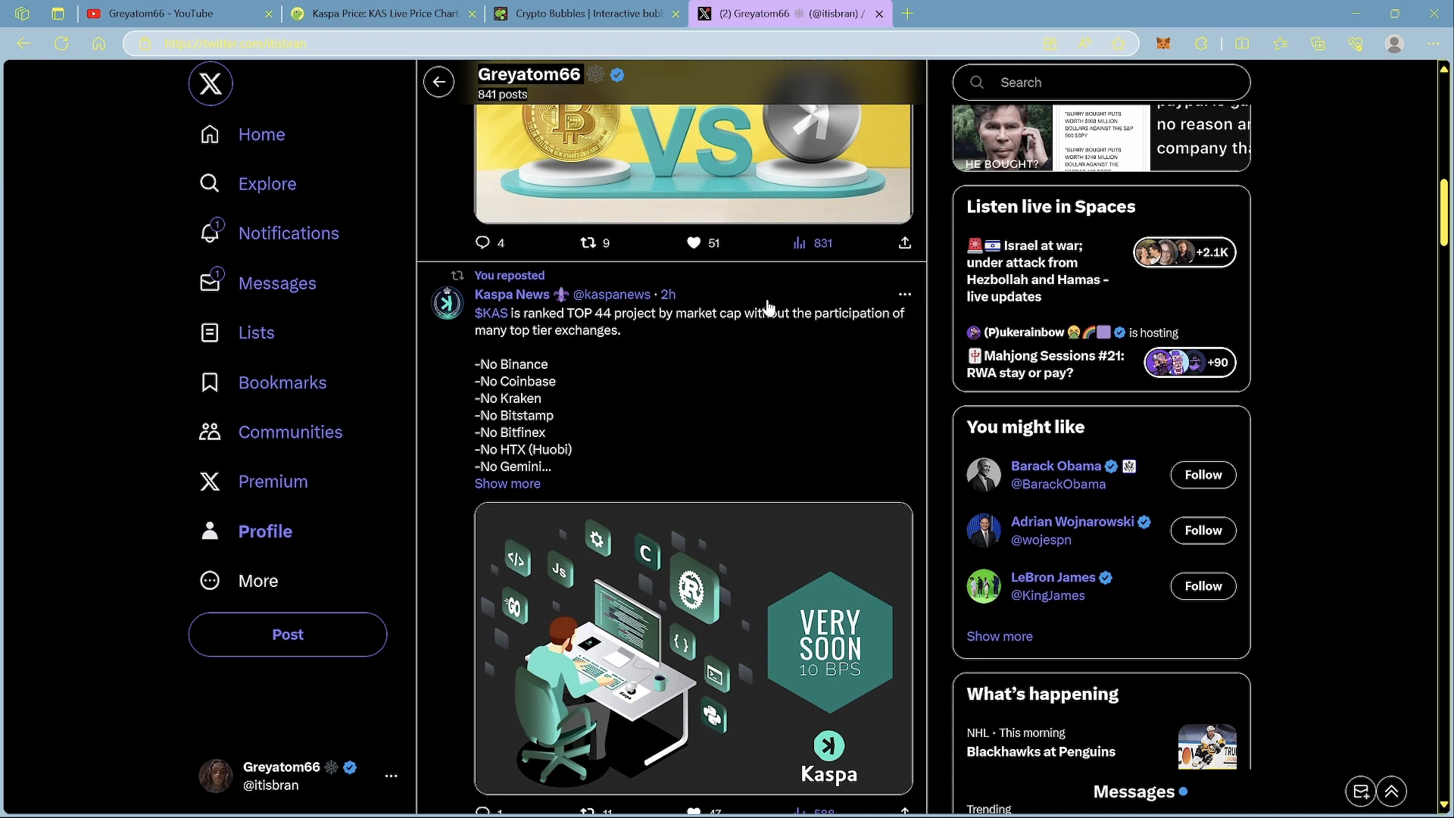
pyautogui.moveTo(903, 401)
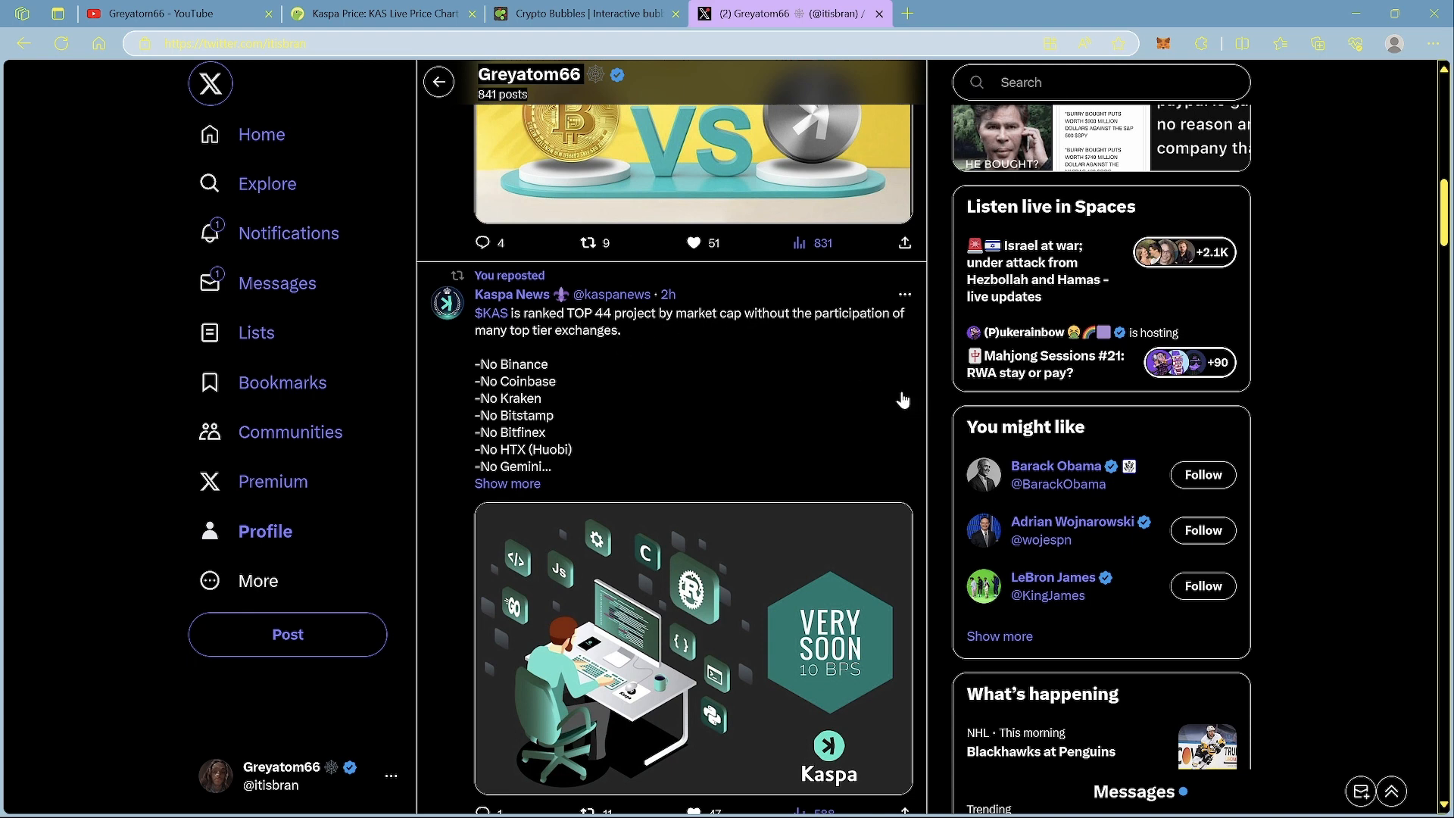
pyautogui.moveTo(841, 370)
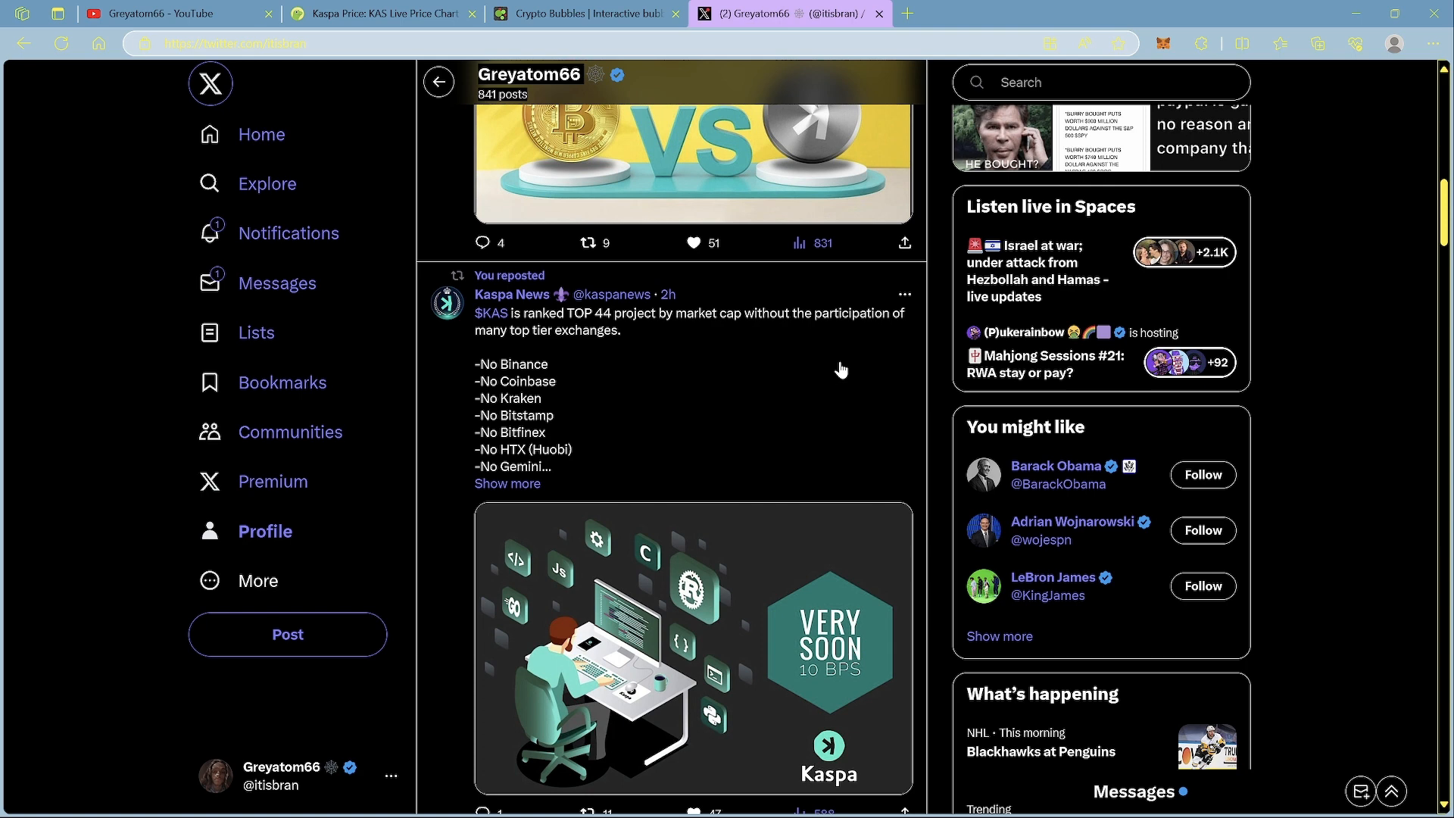
pyautogui.moveTo(559, 300)
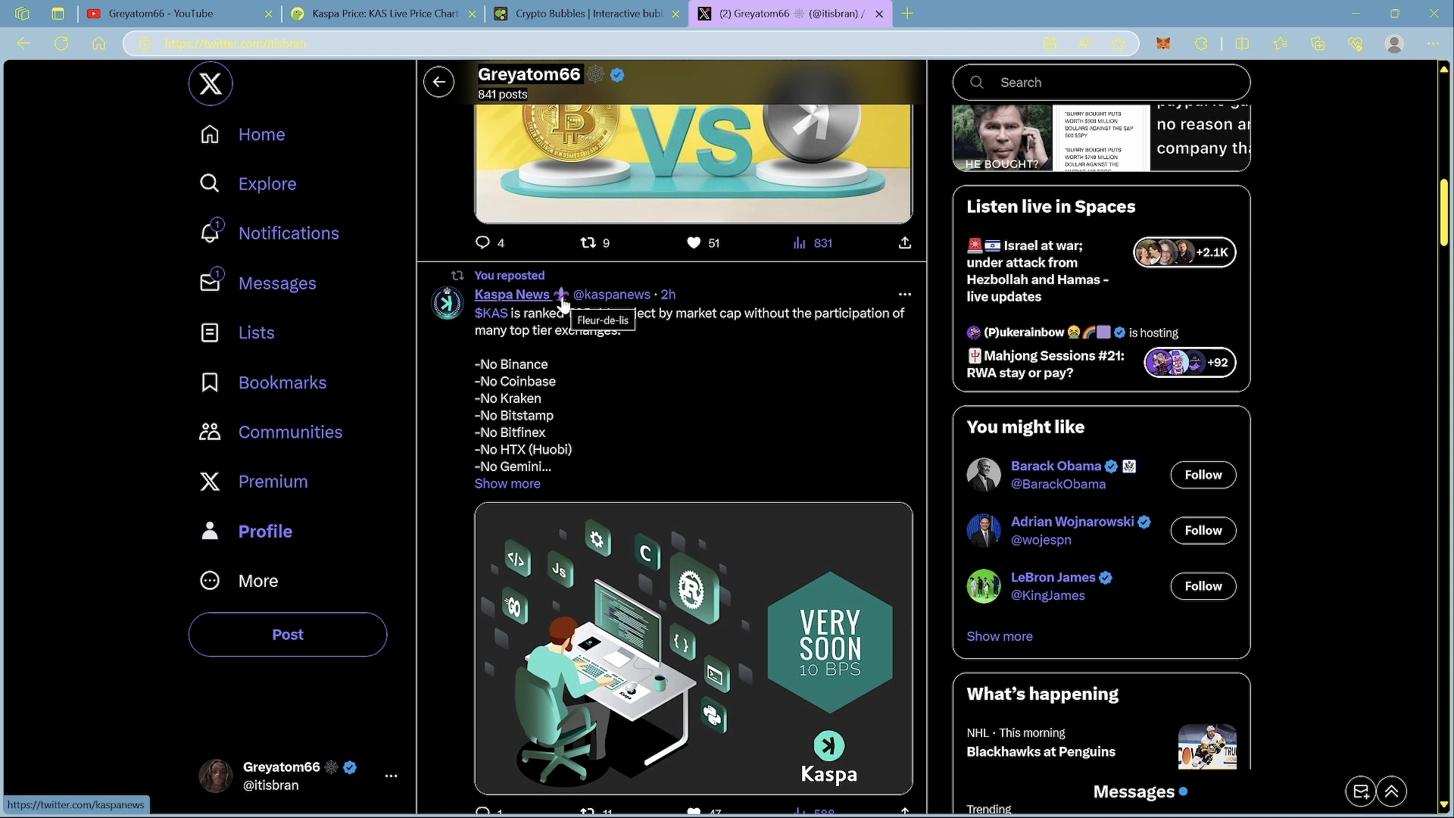
pyautogui.moveTo(755, 366)
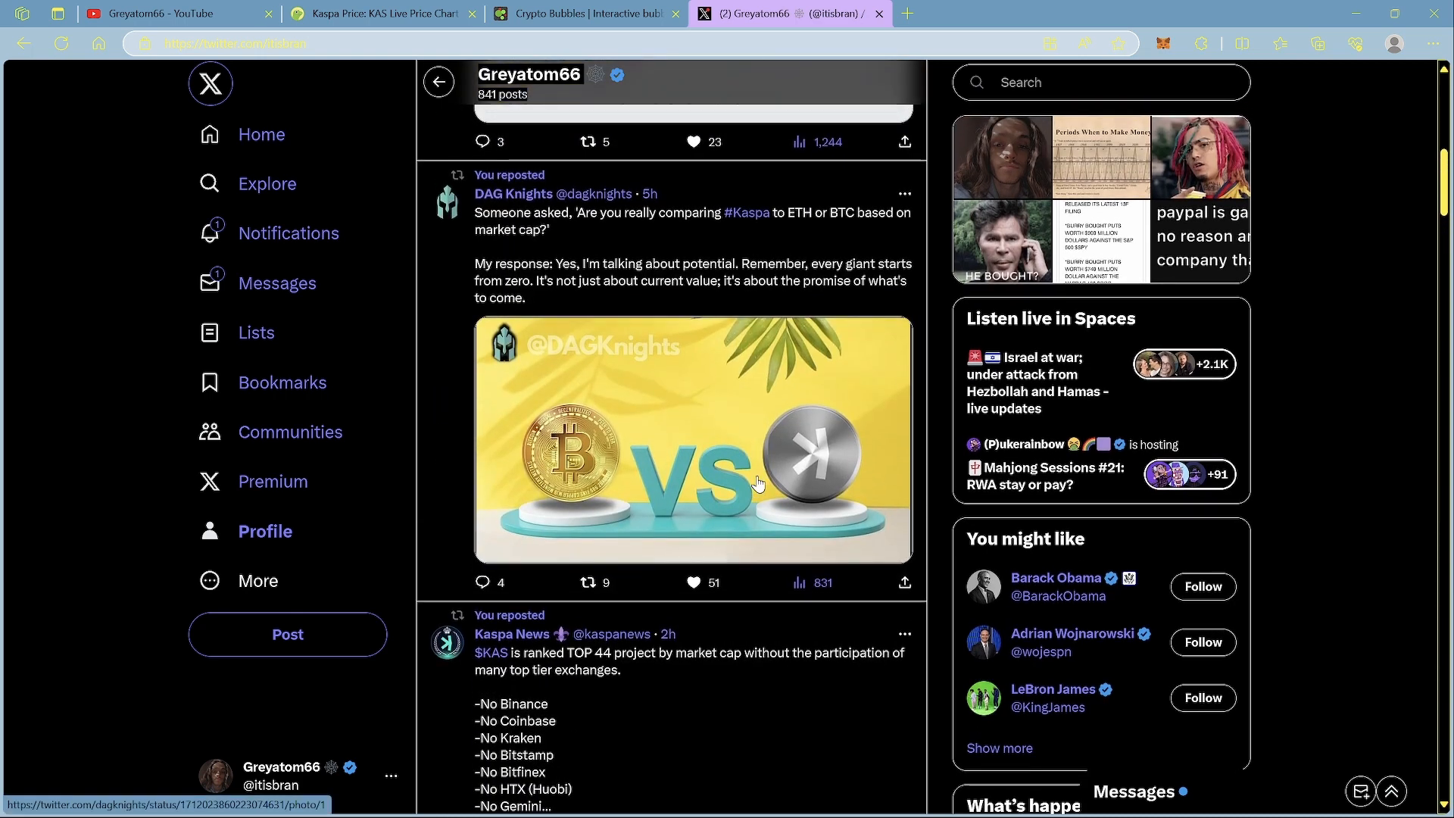
pyautogui.moveTo(751, 489)
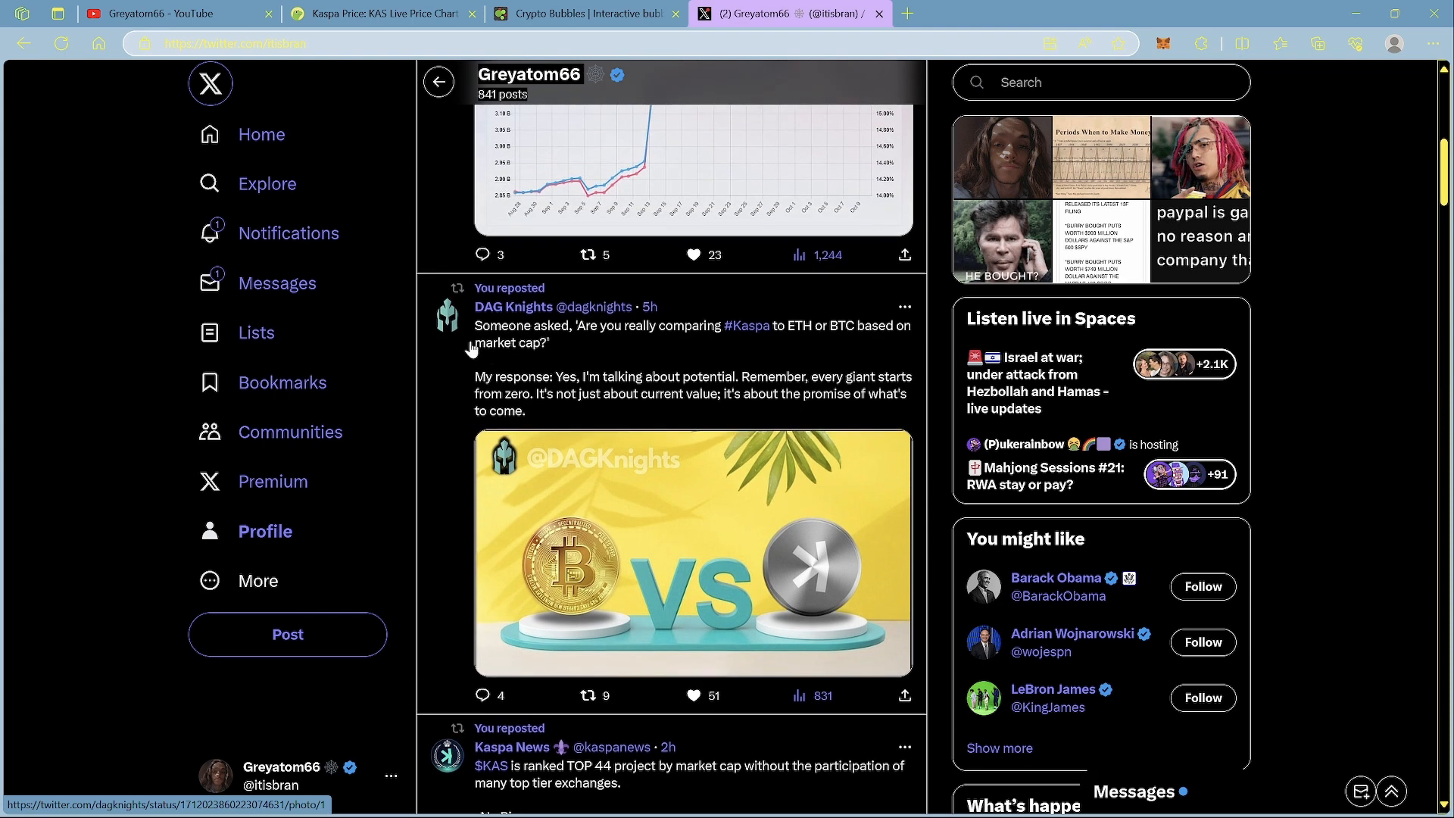
pyautogui.moveTo(516, 343)
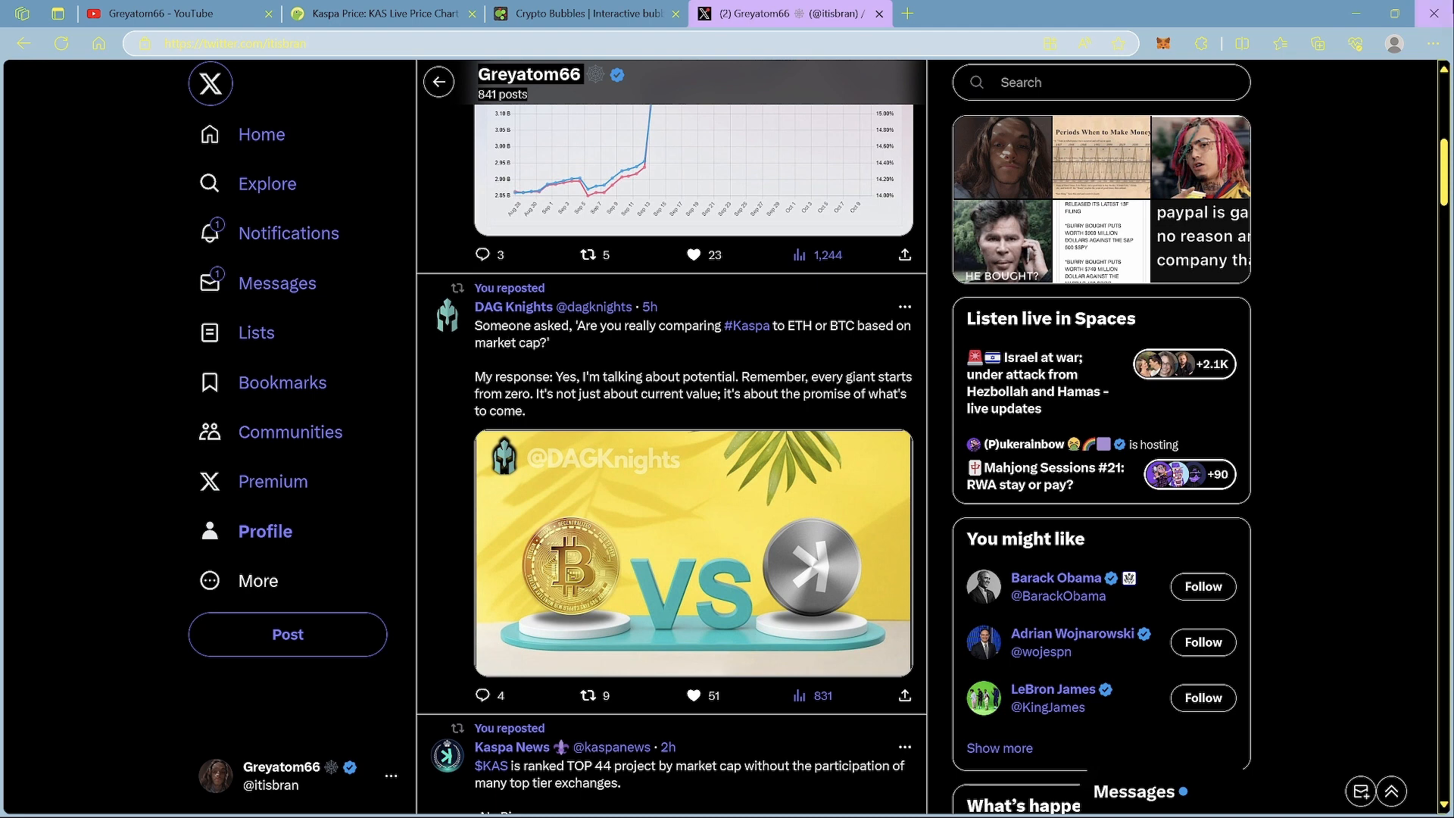
pyautogui.moveTo(1433, 14)
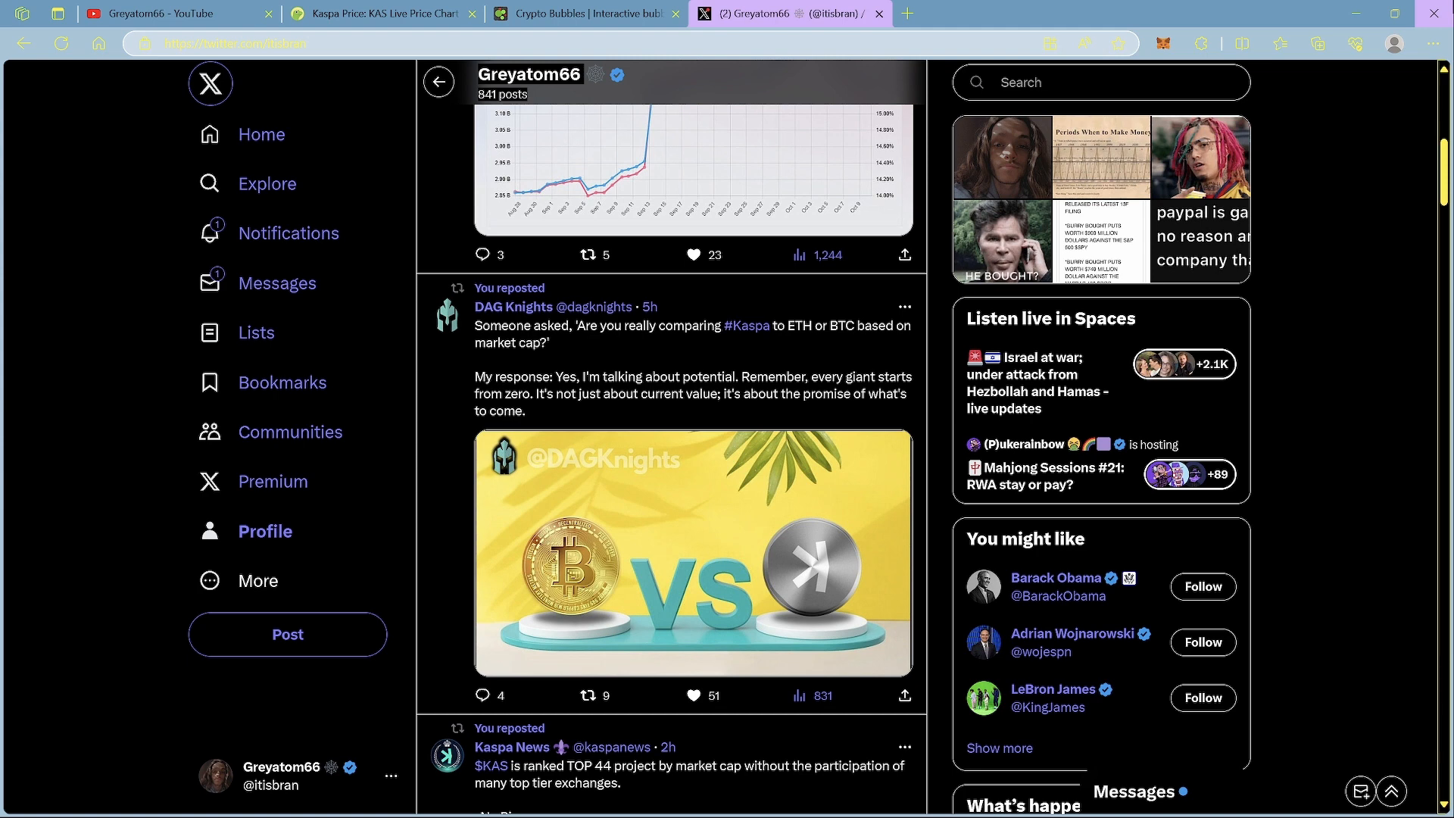
pyautogui.moveTo(444, 384)
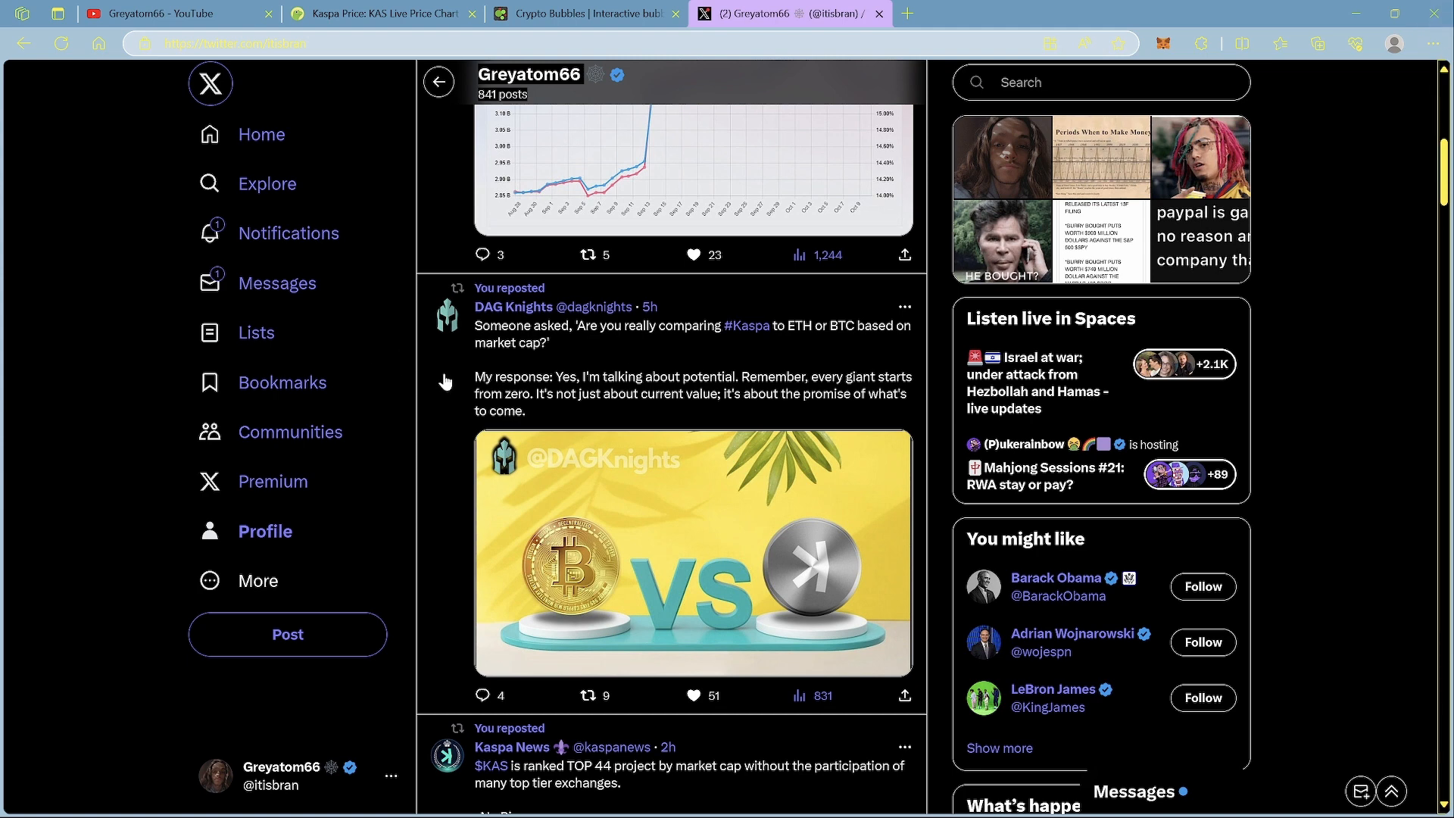
pyautogui.moveTo(693, 393)
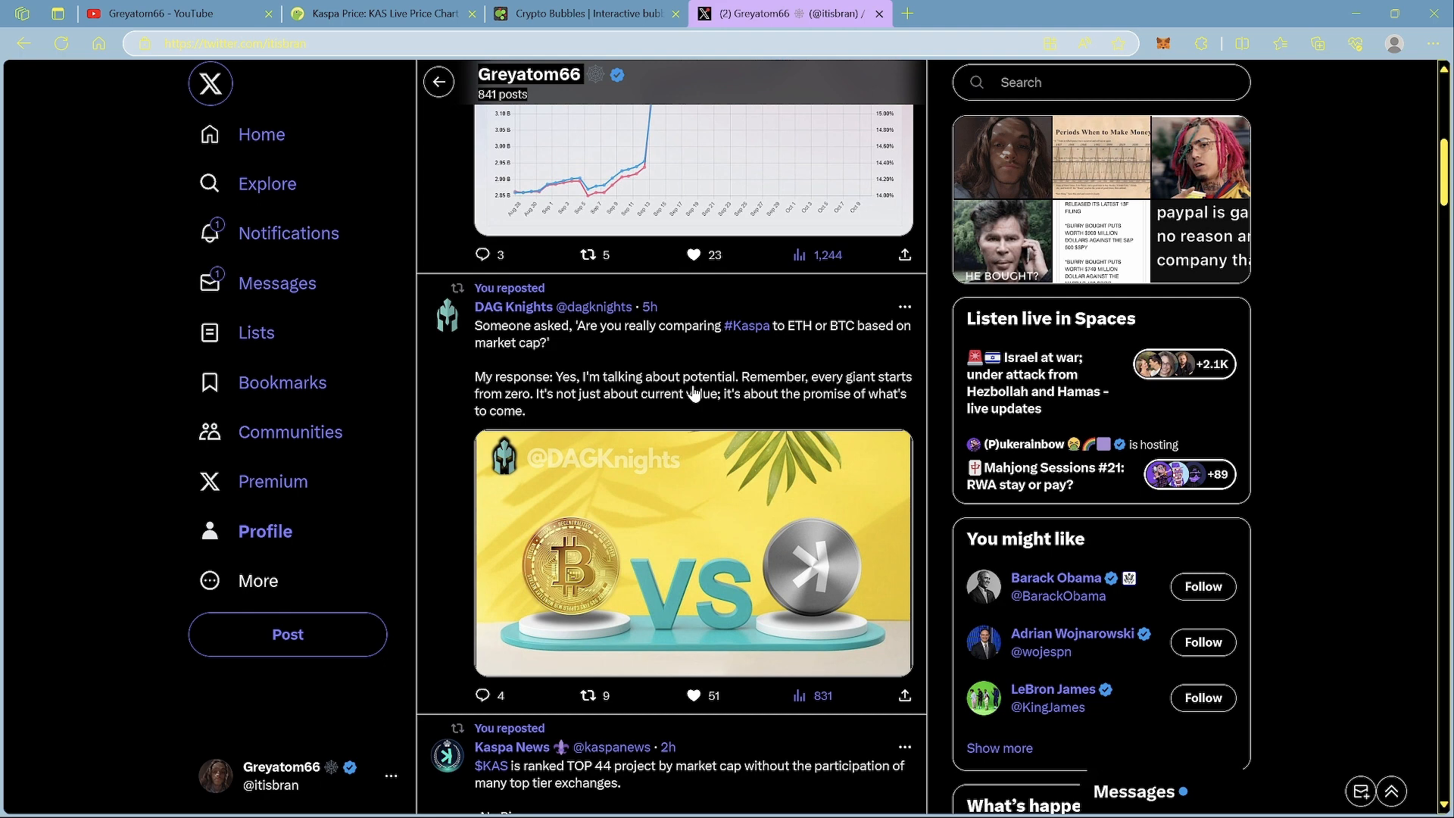
pyautogui.moveTo(838, 384)
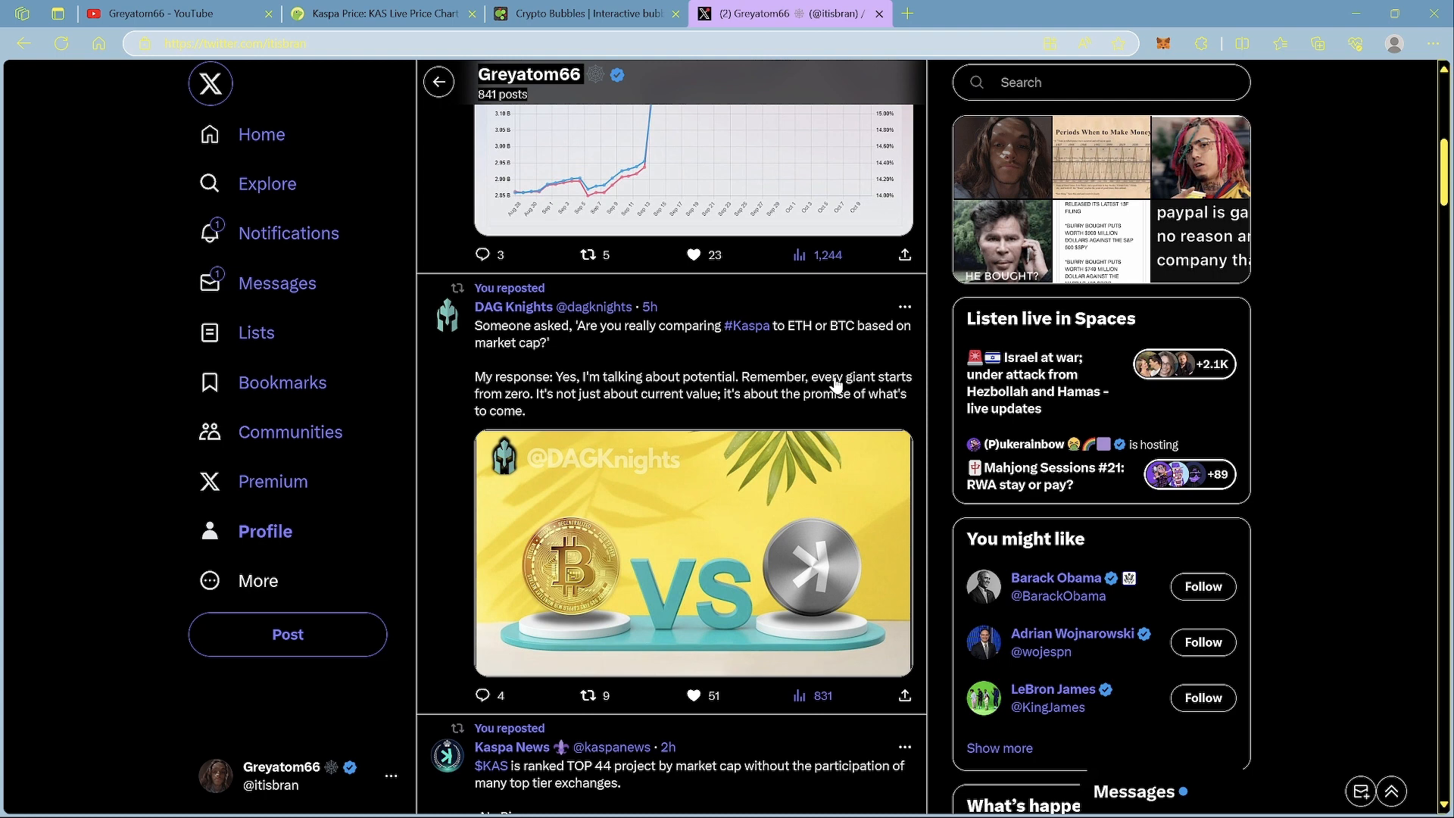
pyautogui.moveTo(871, 280)
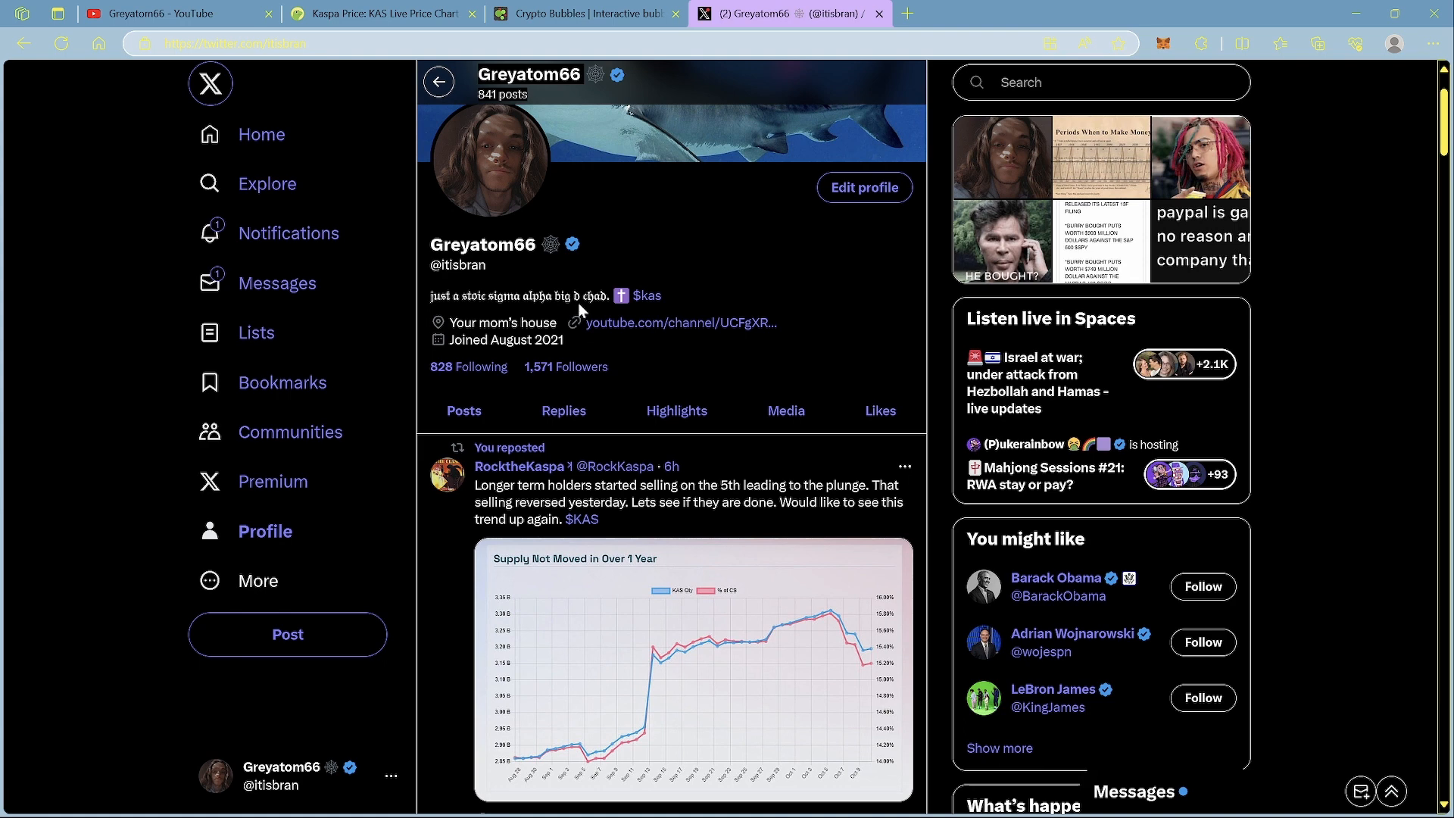
# - Scroll to the RocktheKaspa repost with its Supply Not Moved chart
pyautogui.scroll(-3)
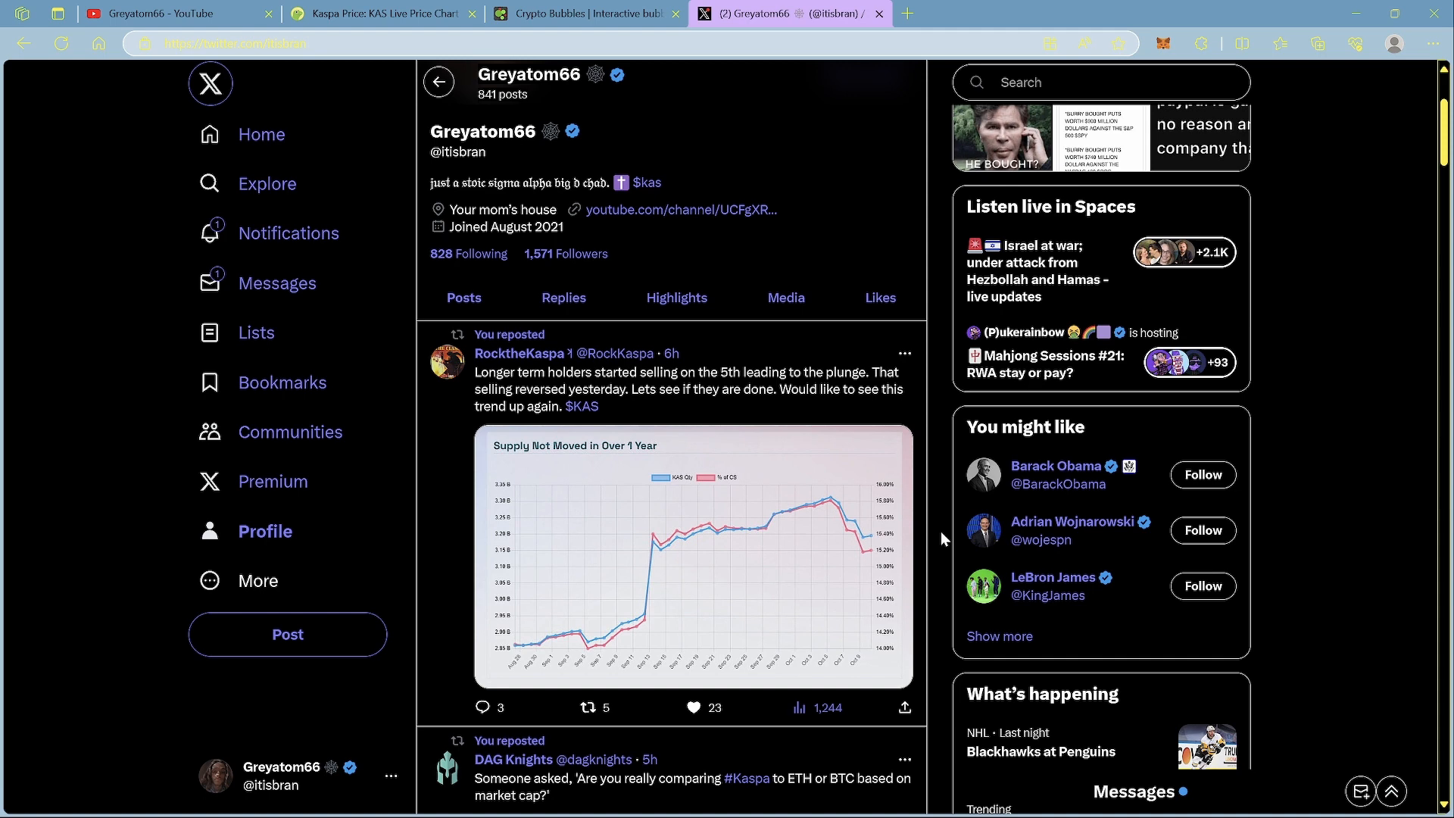
pyautogui.moveTo(574, 421)
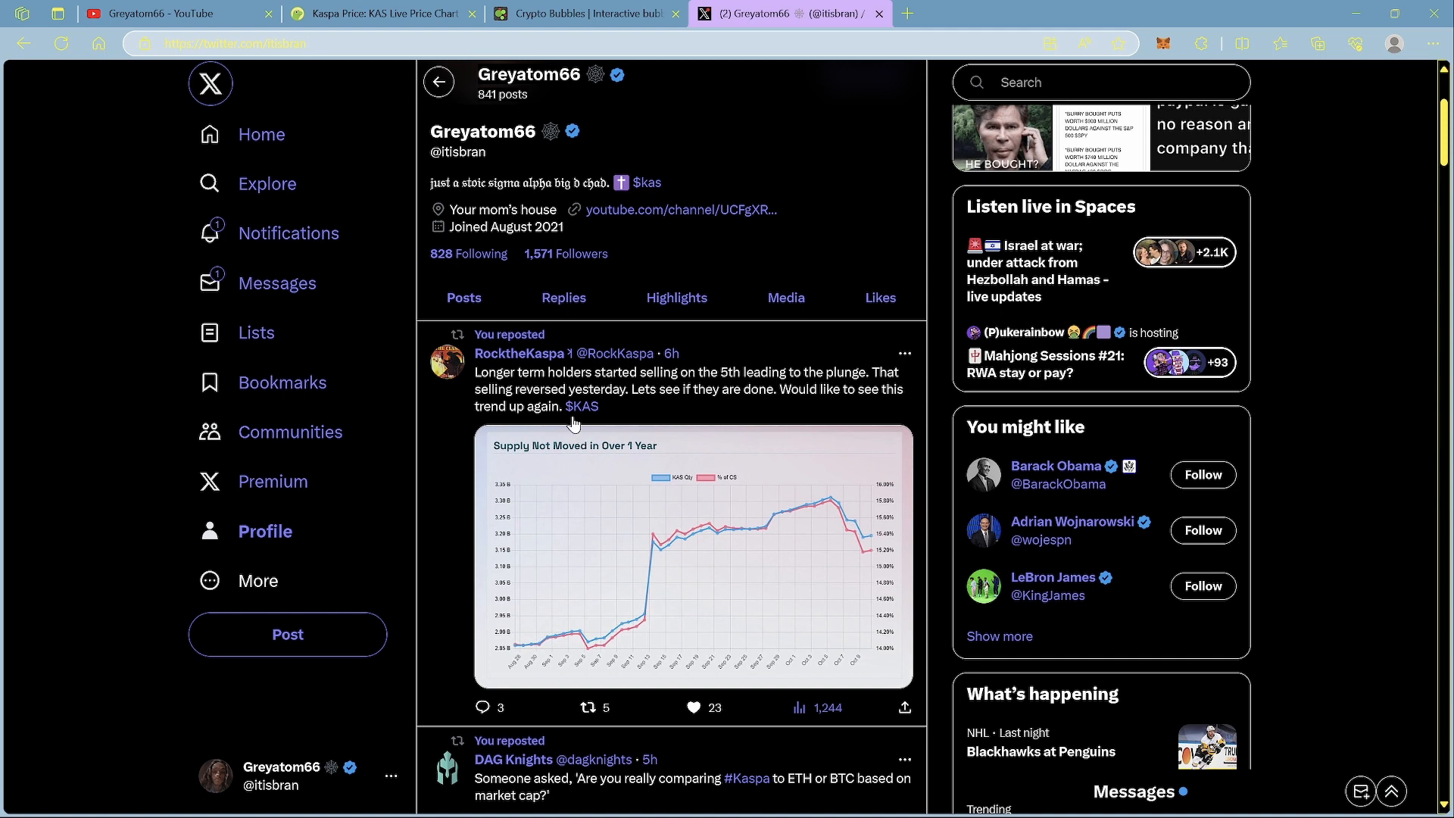
pyautogui.moveTo(871, 525)
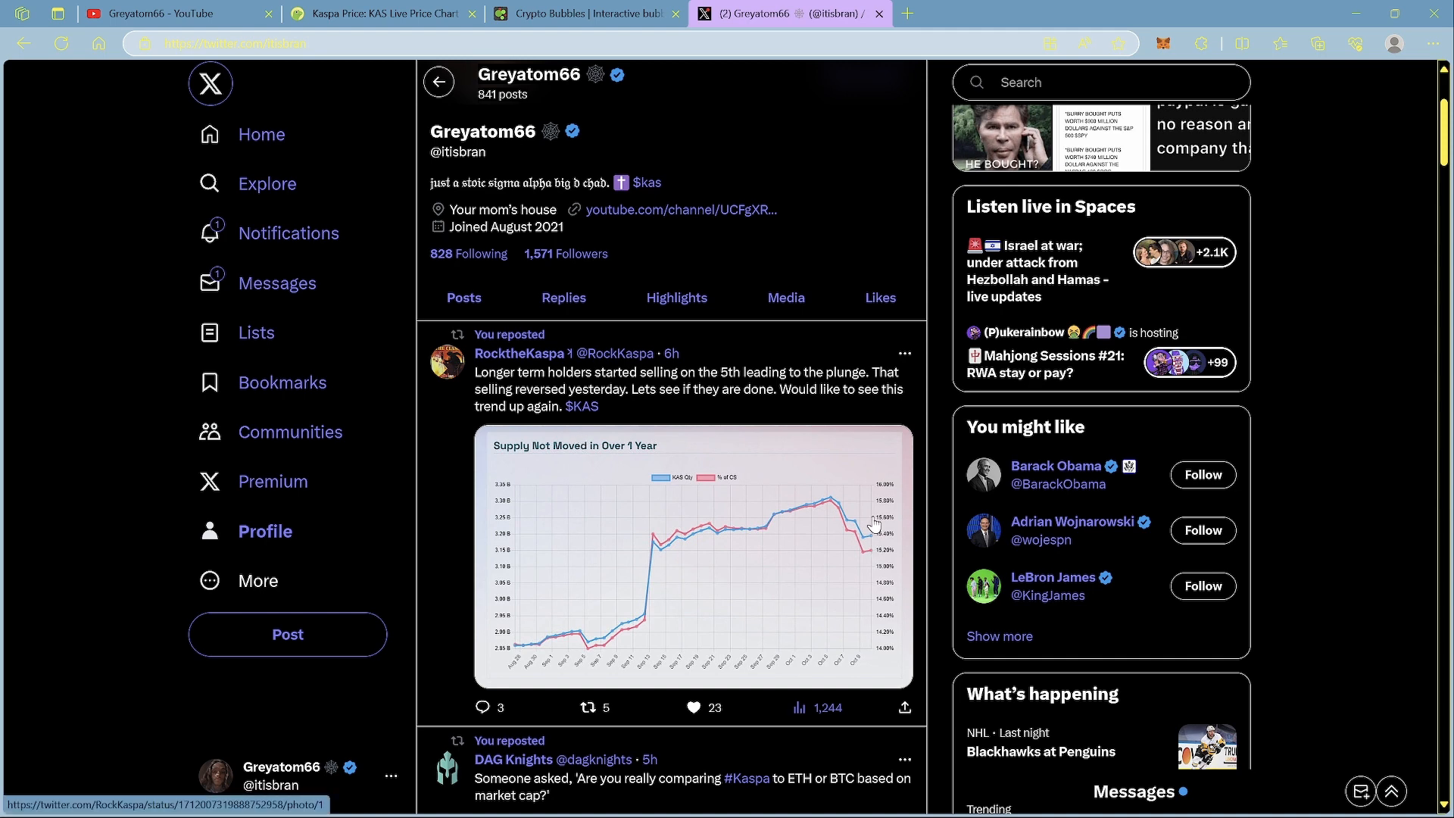
pyautogui.moveTo(552, 368)
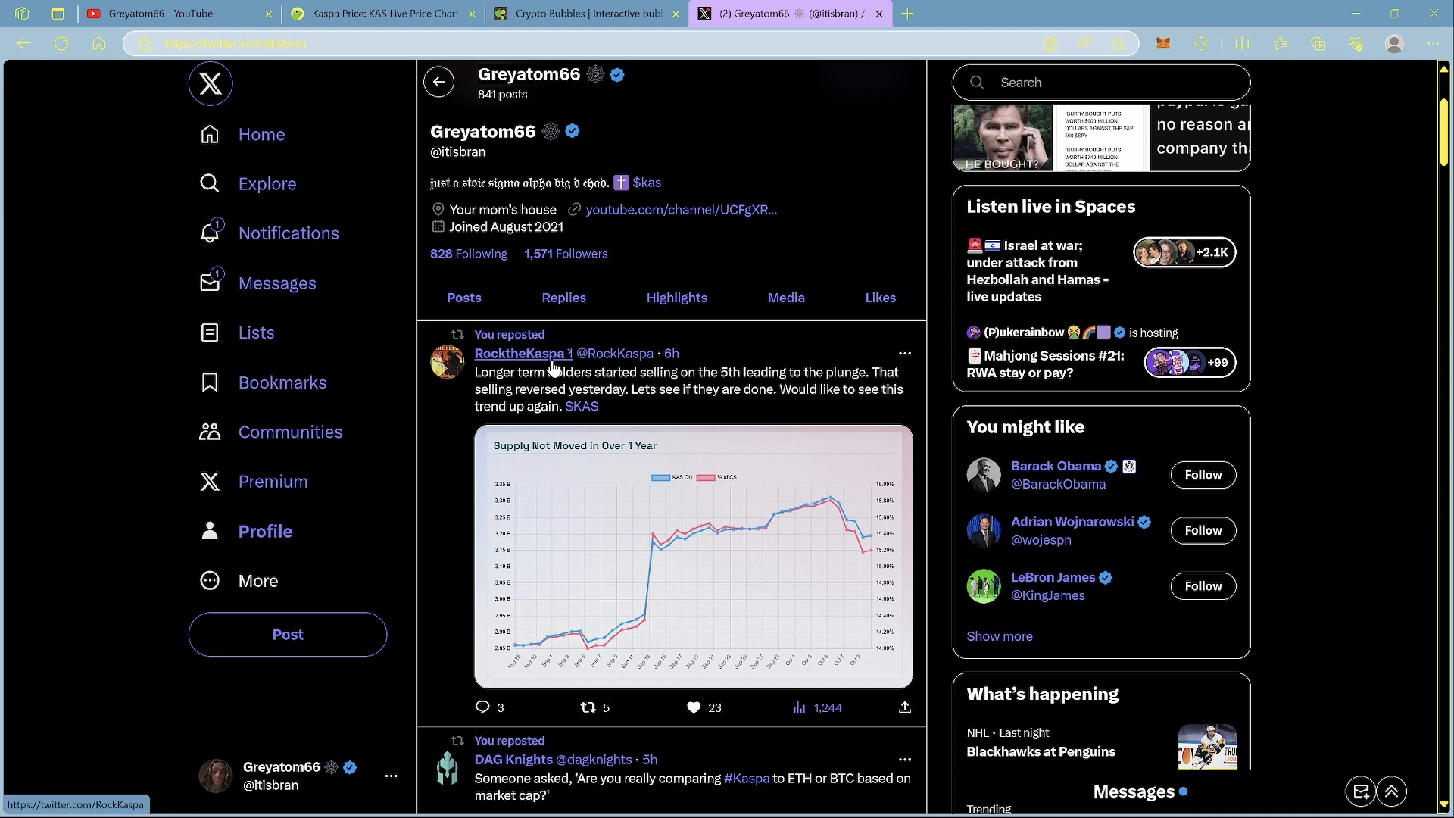
pyautogui.click(518, 353)
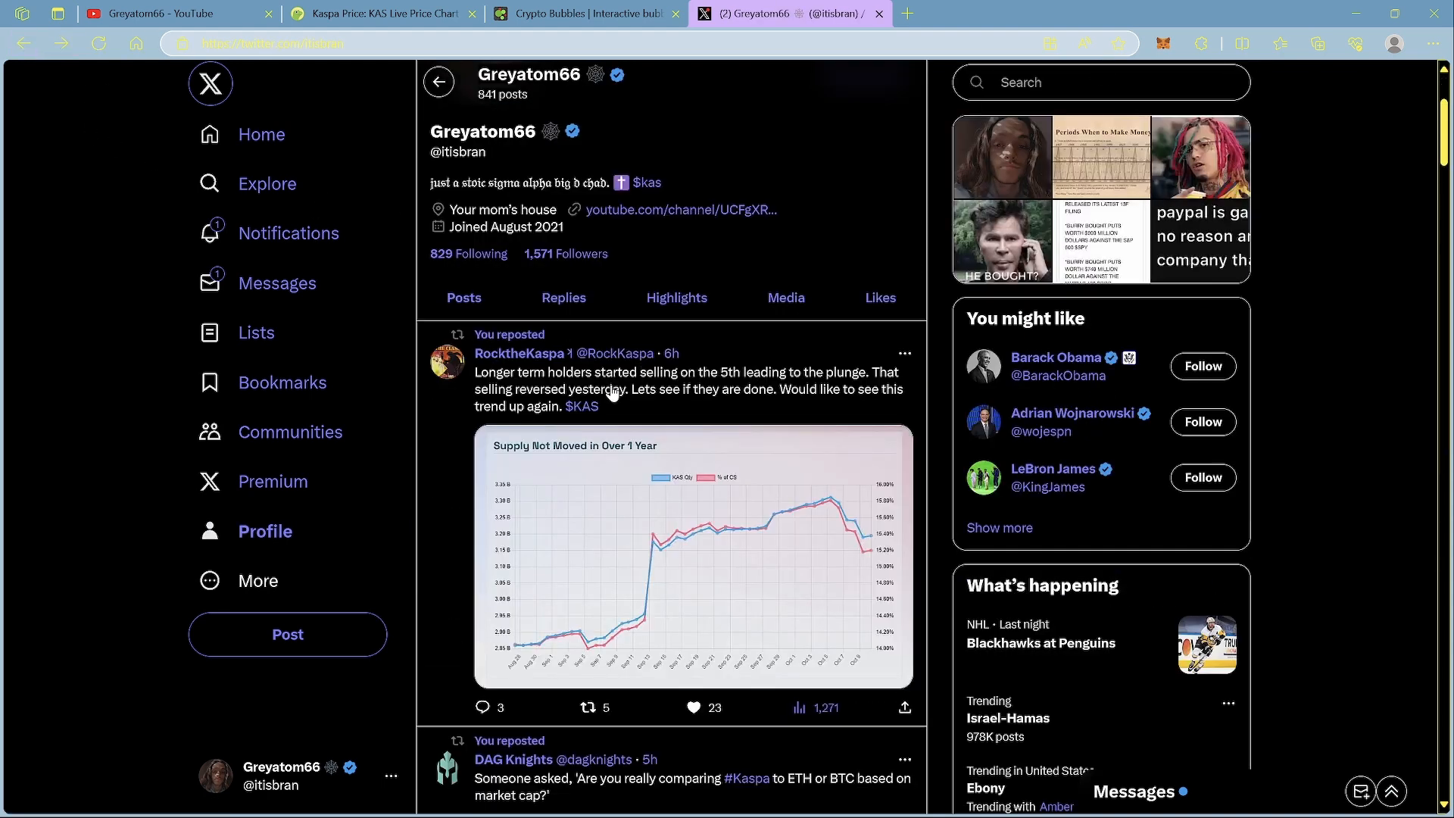
pyautogui.moveTo(812, 420)
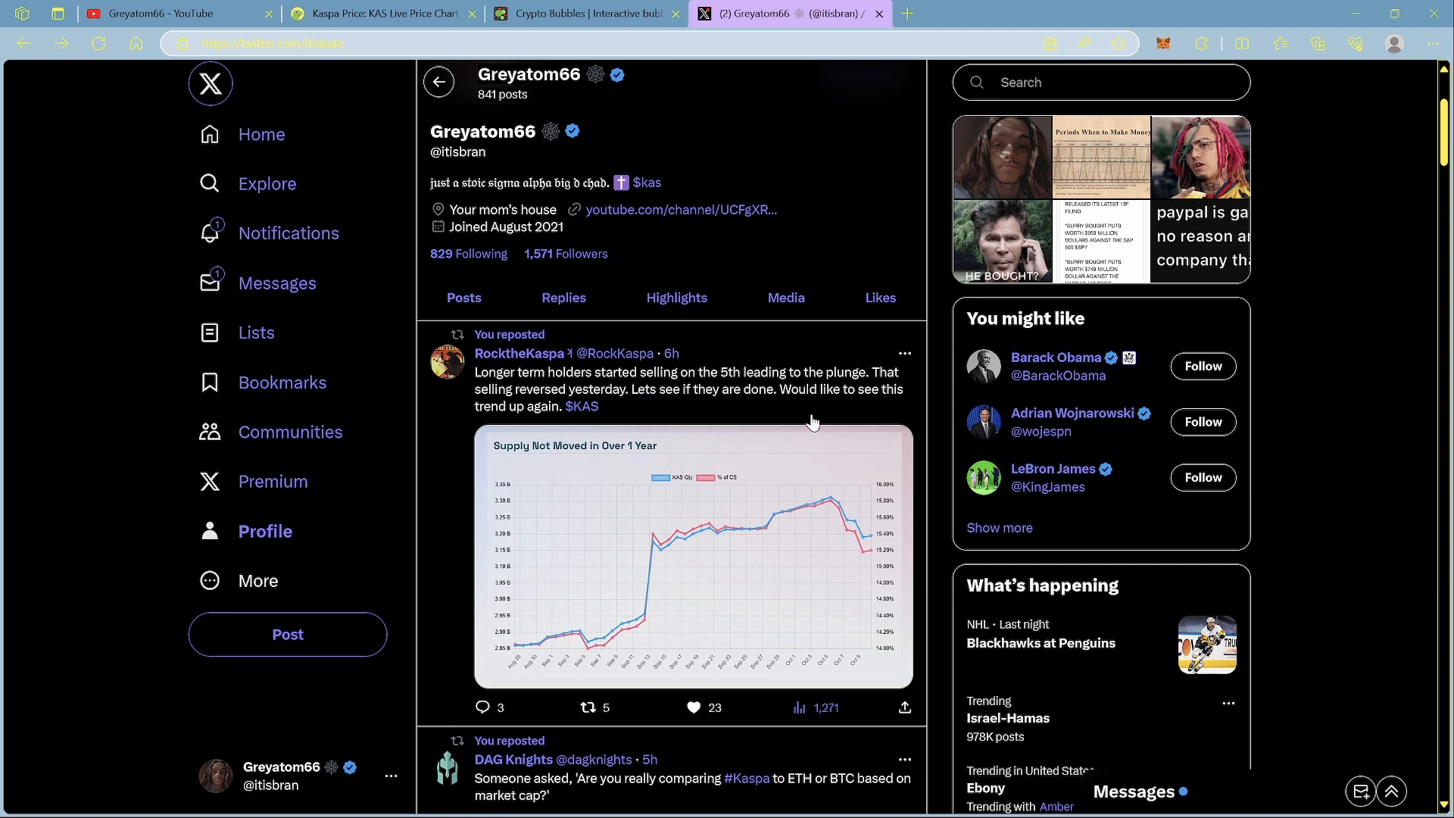
pyautogui.moveTo(519, 395)
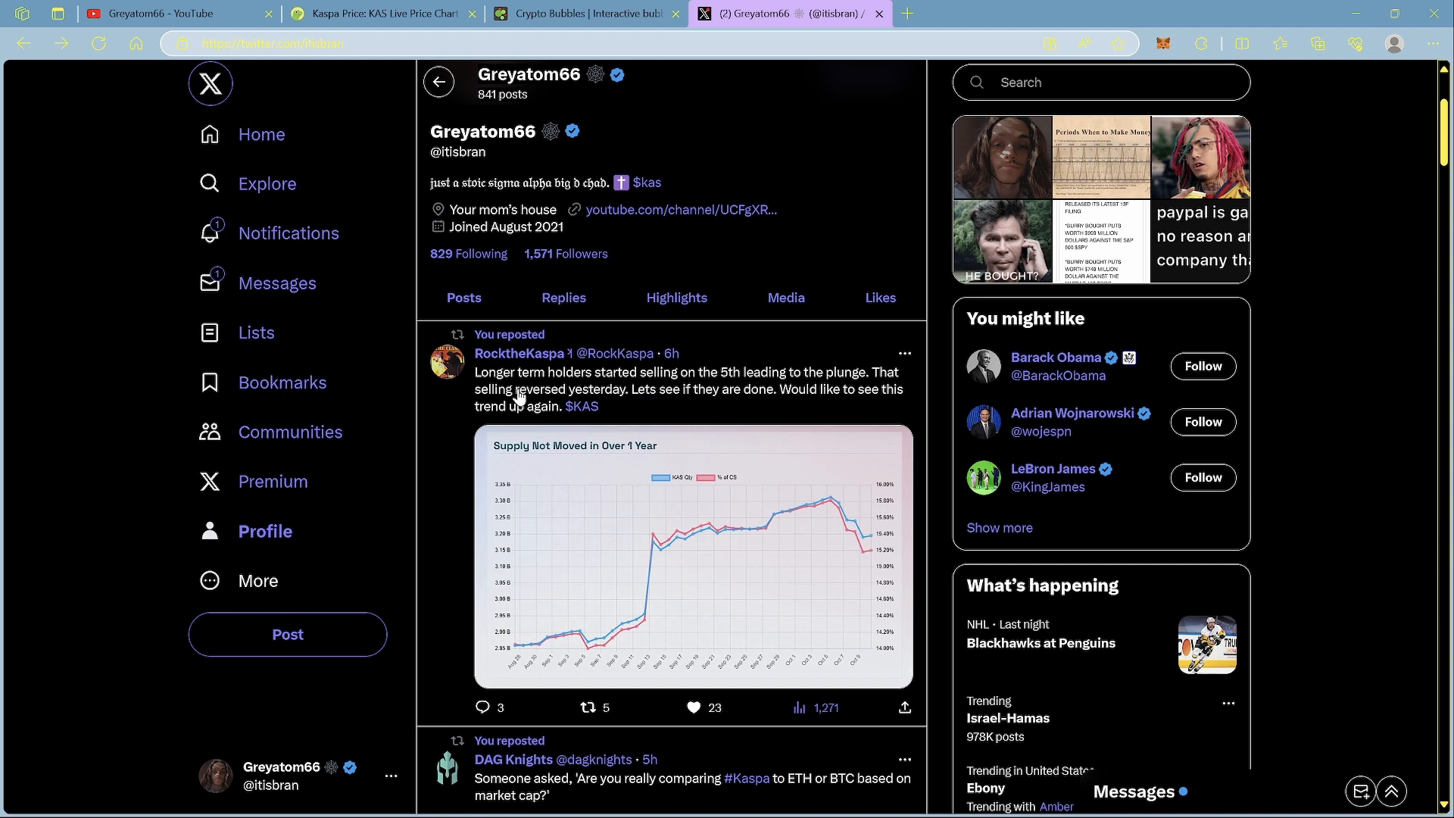
pyautogui.moveTo(684, 404)
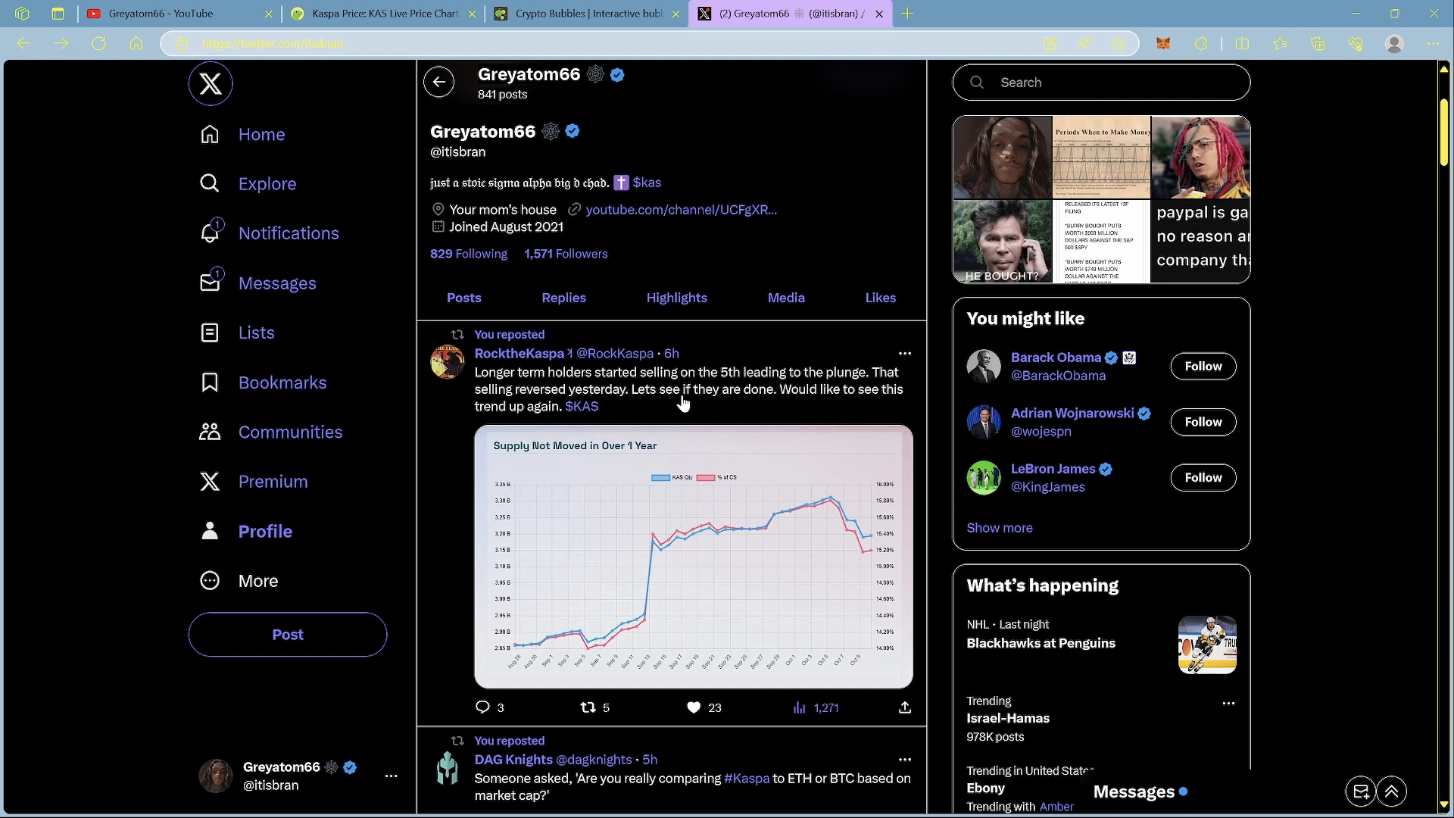
pyautogui.moveTo(699, 418)
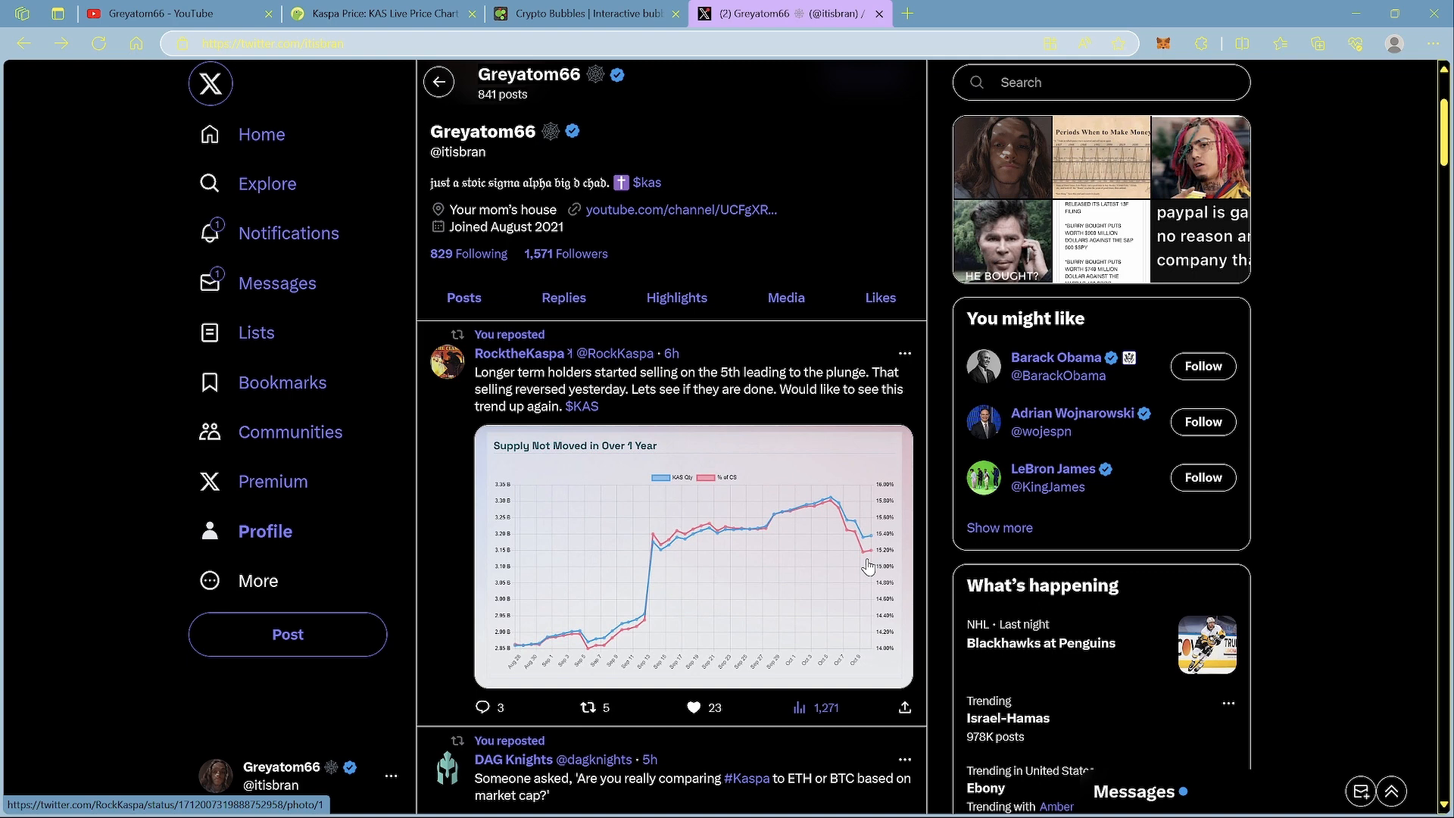
pyautogui.moveTo(940, 585)
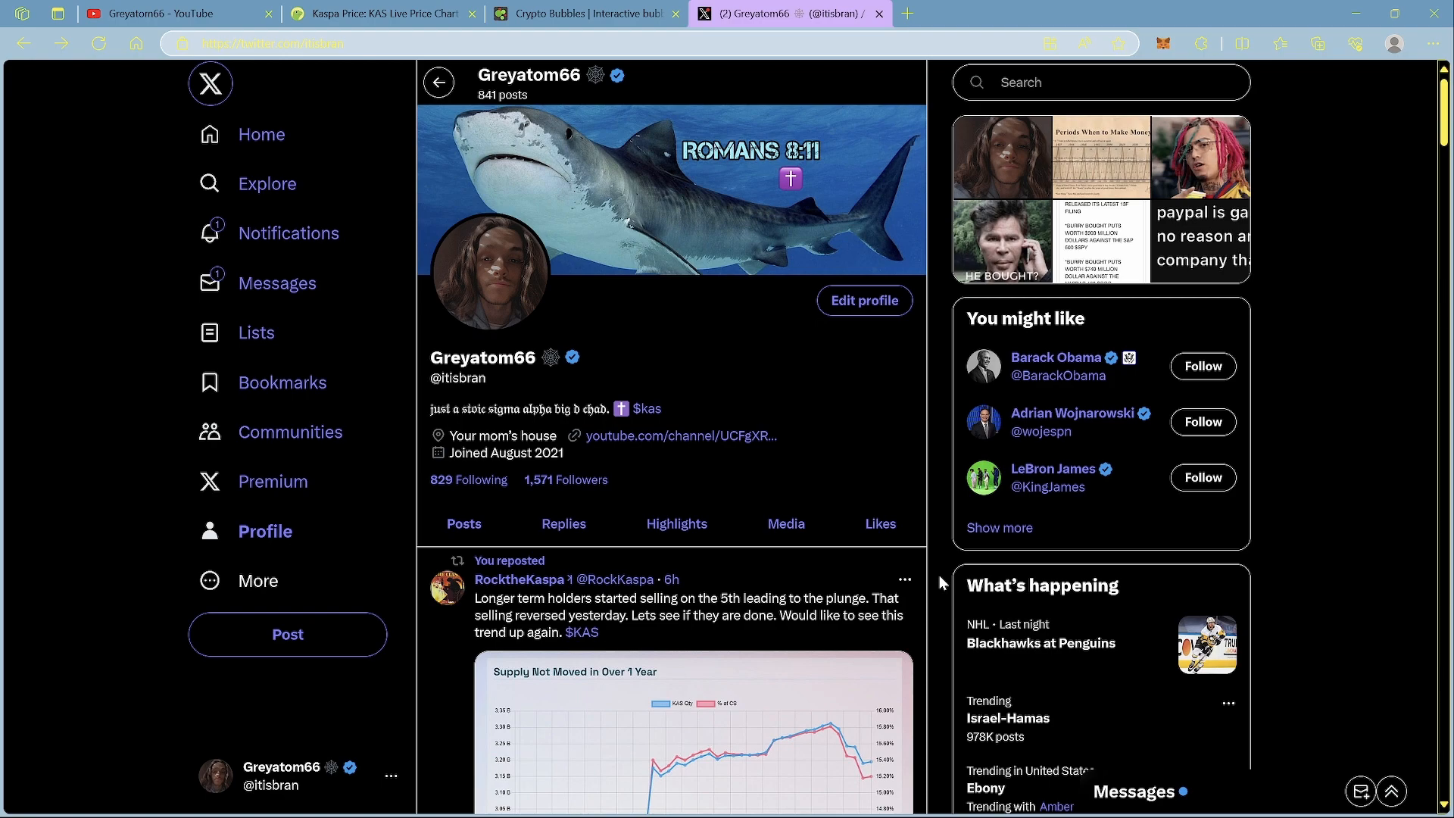
# - Switch to the Crypto Bubbles tab showing daily price changes, with KAS at -4.7%
pyautogui.click(586, 14)
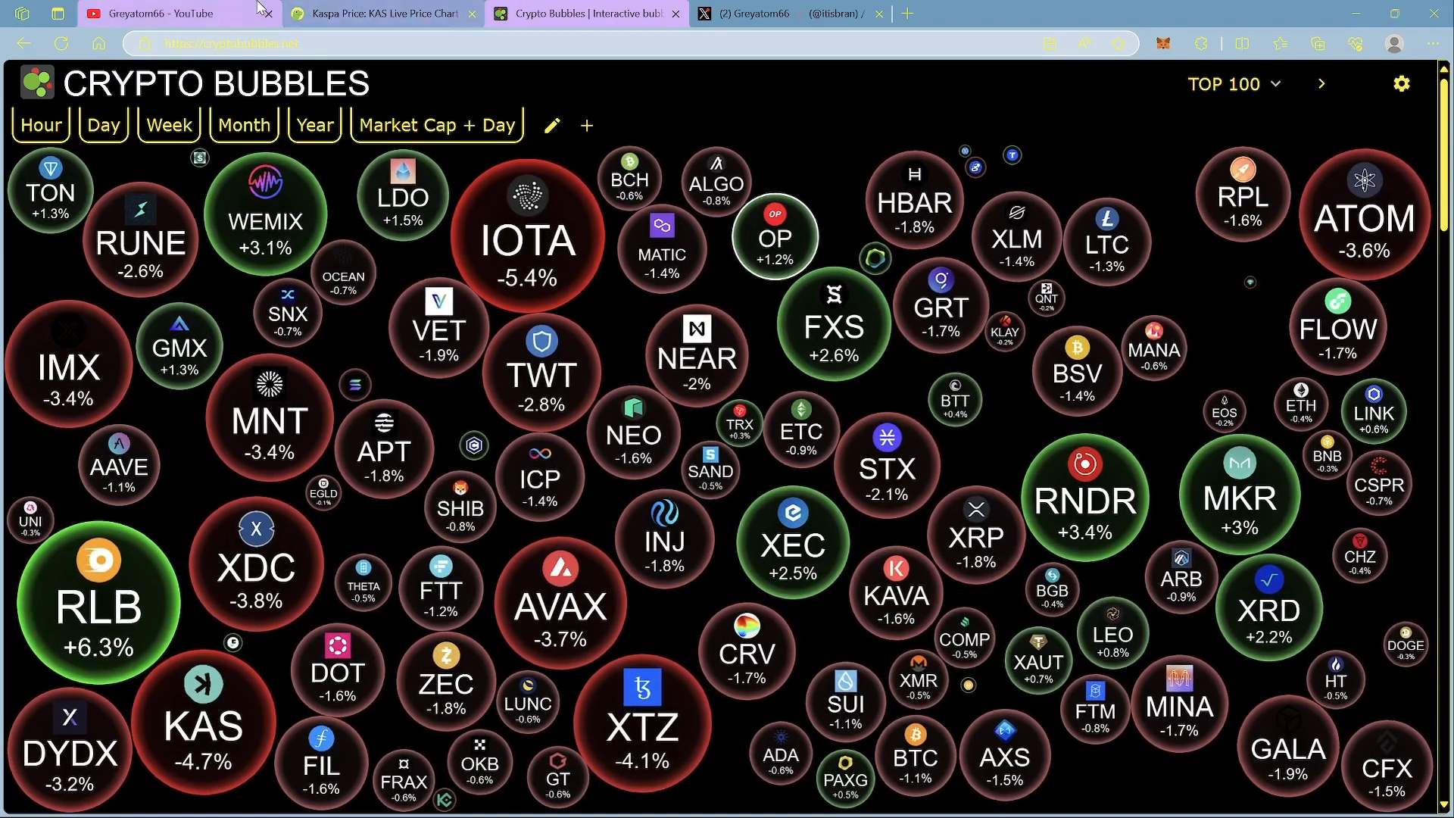
pyautogui.moveTo(151, 12)
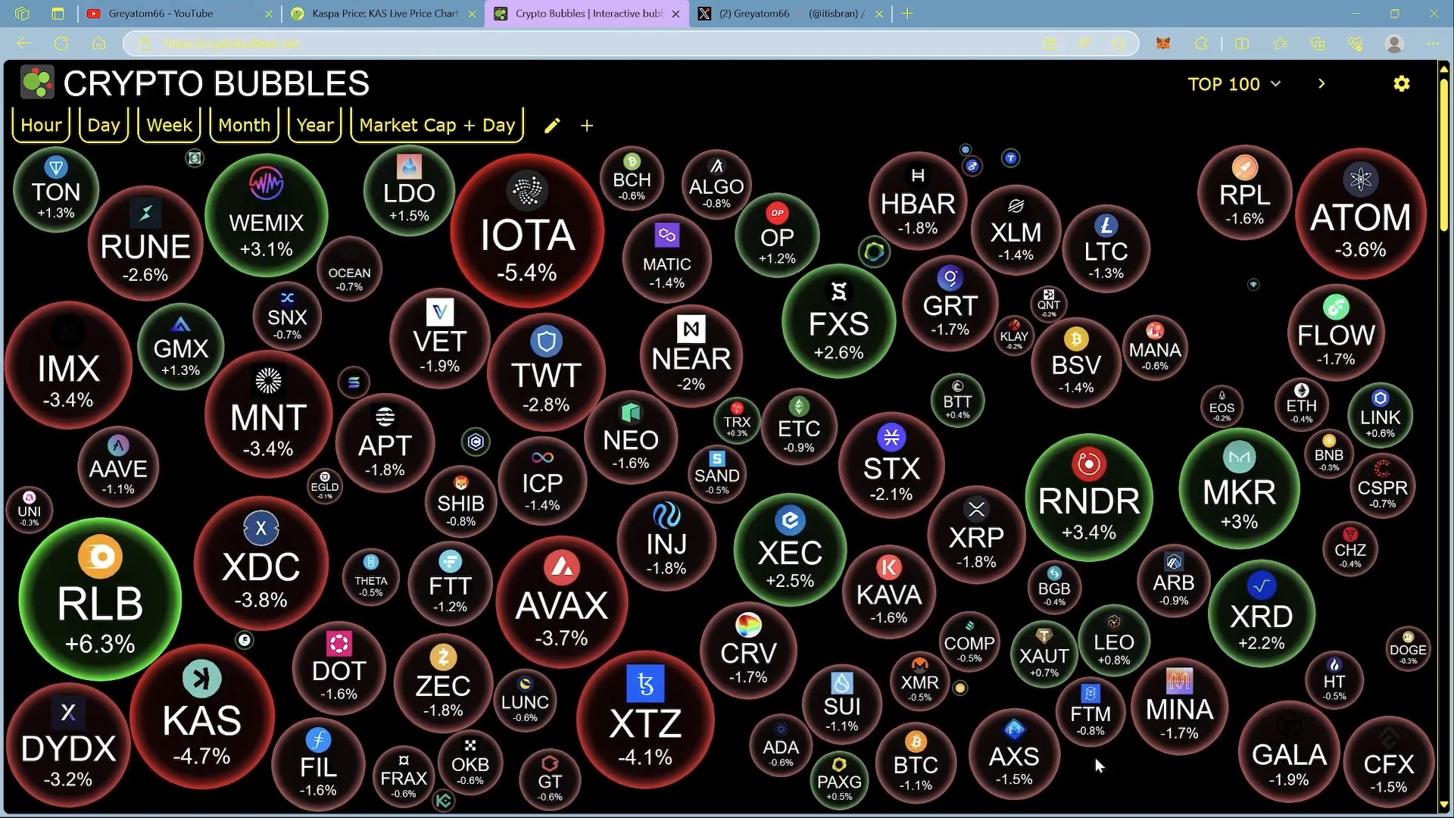
# - Open the BTC bubble to show Bitcoin's $27,100 price and daily chart
pyautogui.click(919, 763)
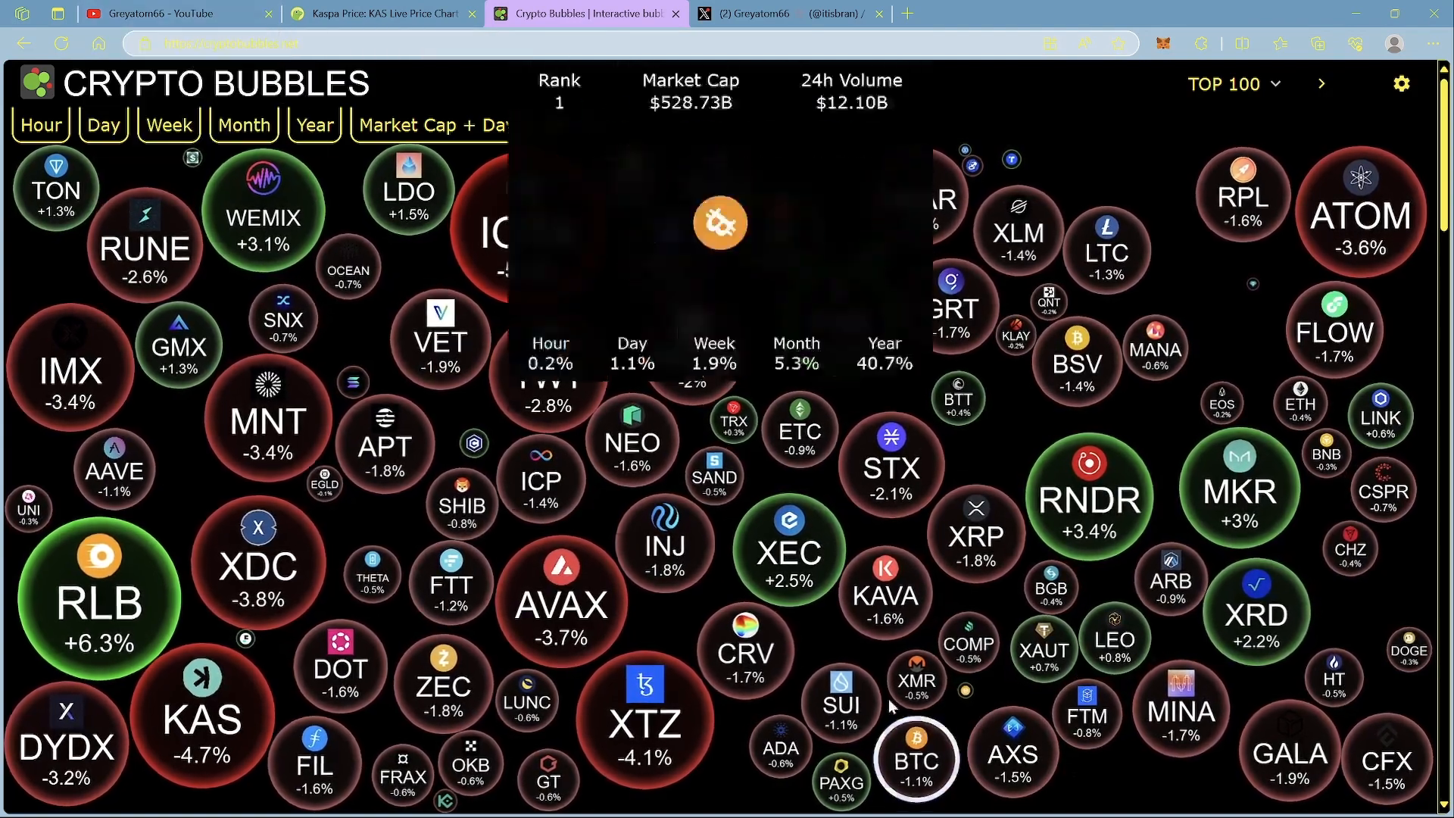
pyautogui.click(923, 761)
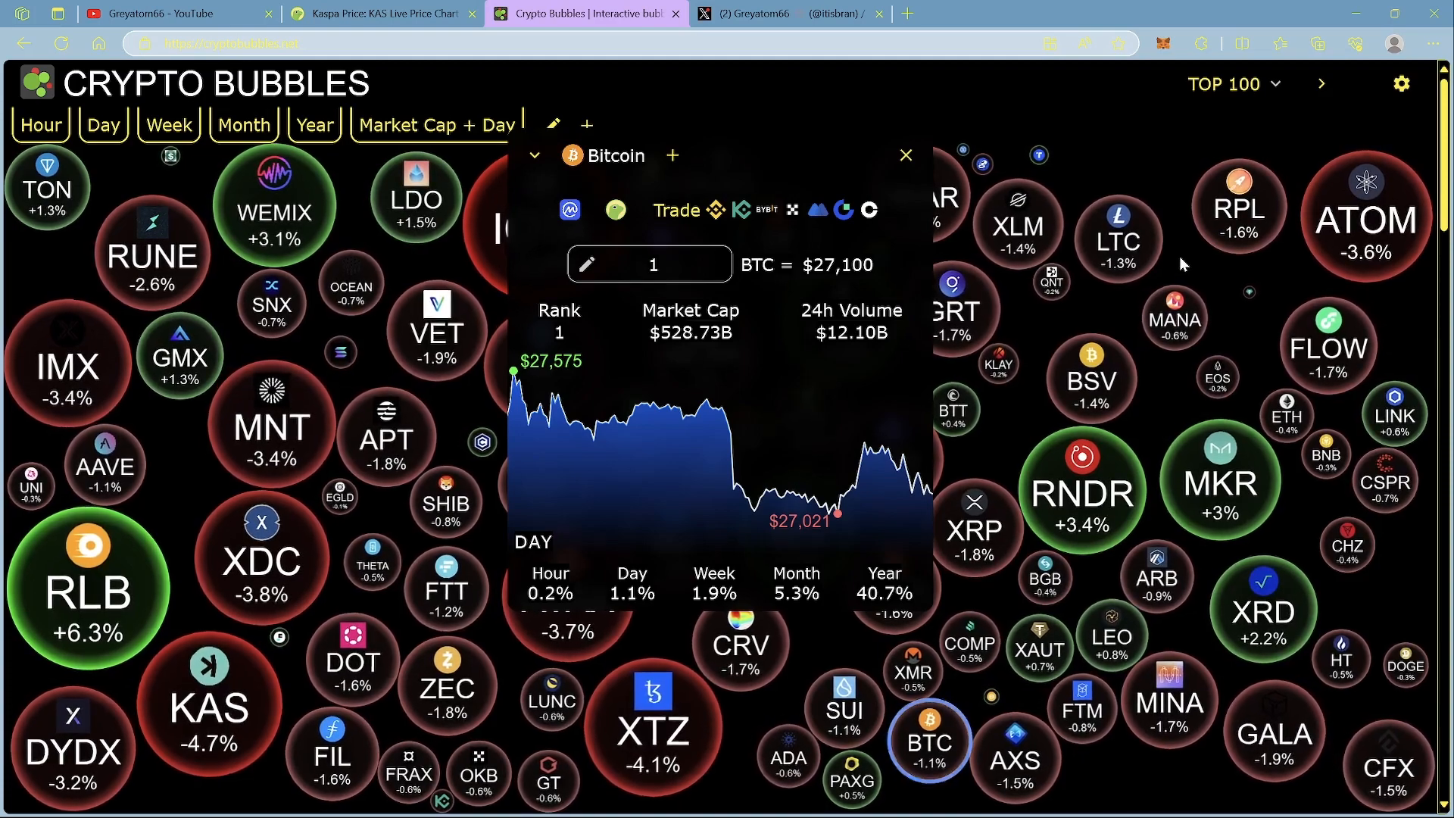
pyautogui.moveTo(1150, 251)
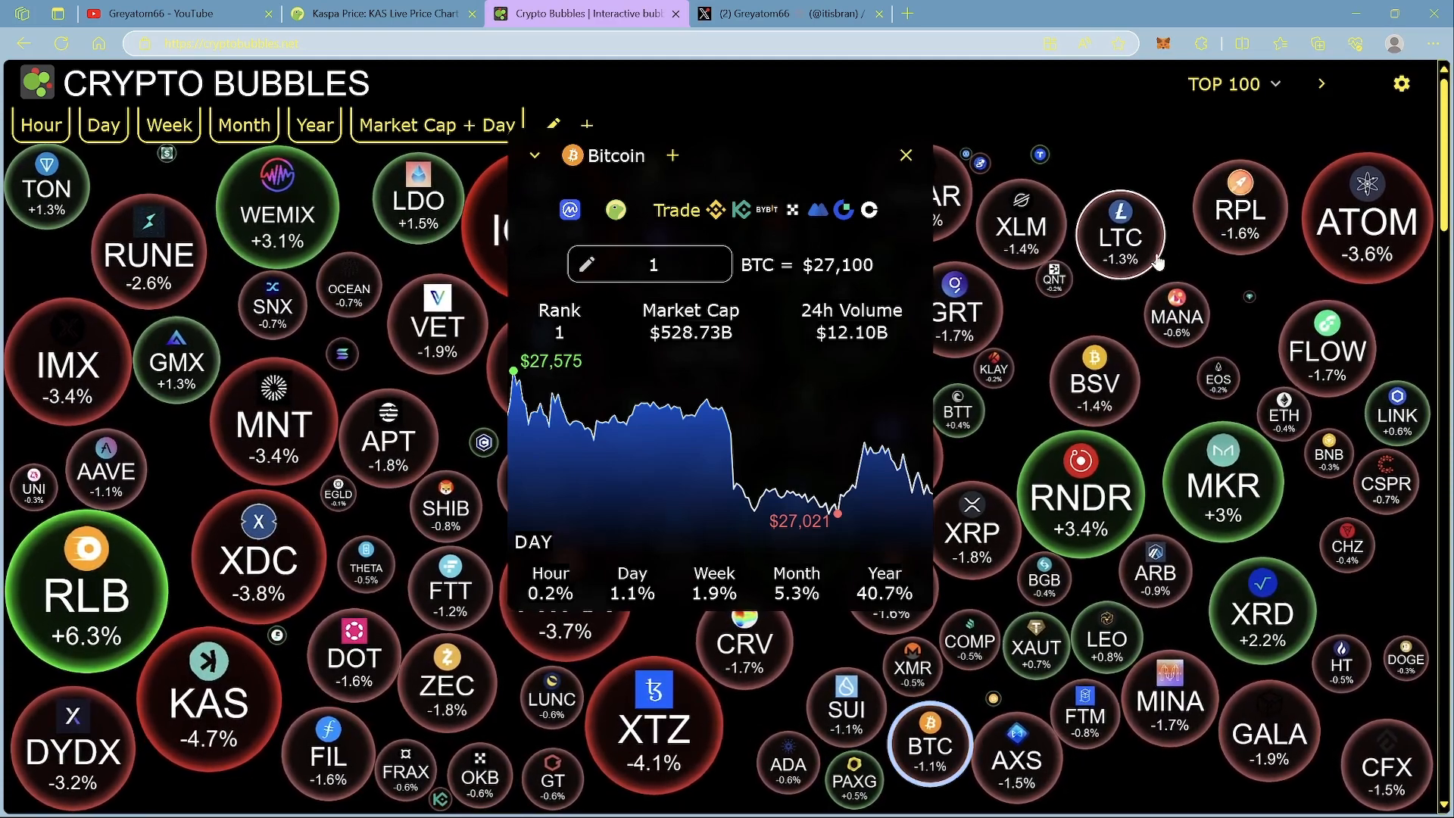